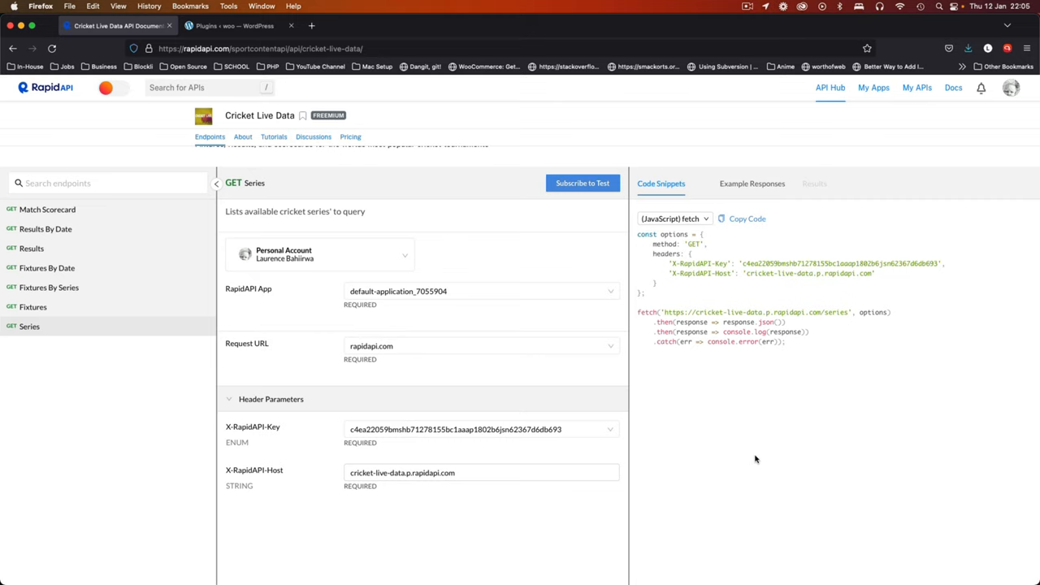
Step: Write a PHP plugin header named 'Add Headers to API call' in add-headers-api-call.php
click(479, 429)
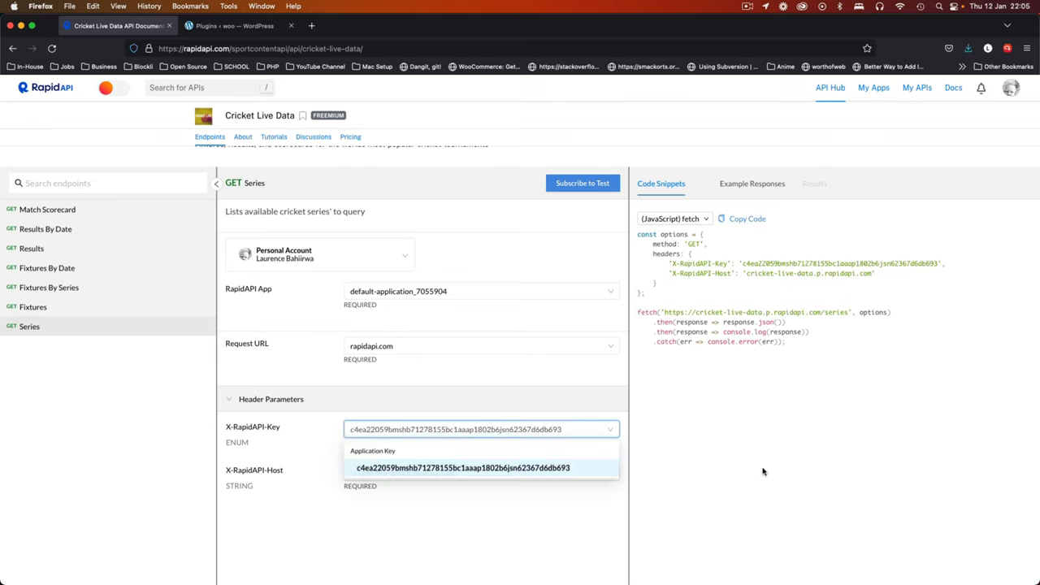
click(462, 467)
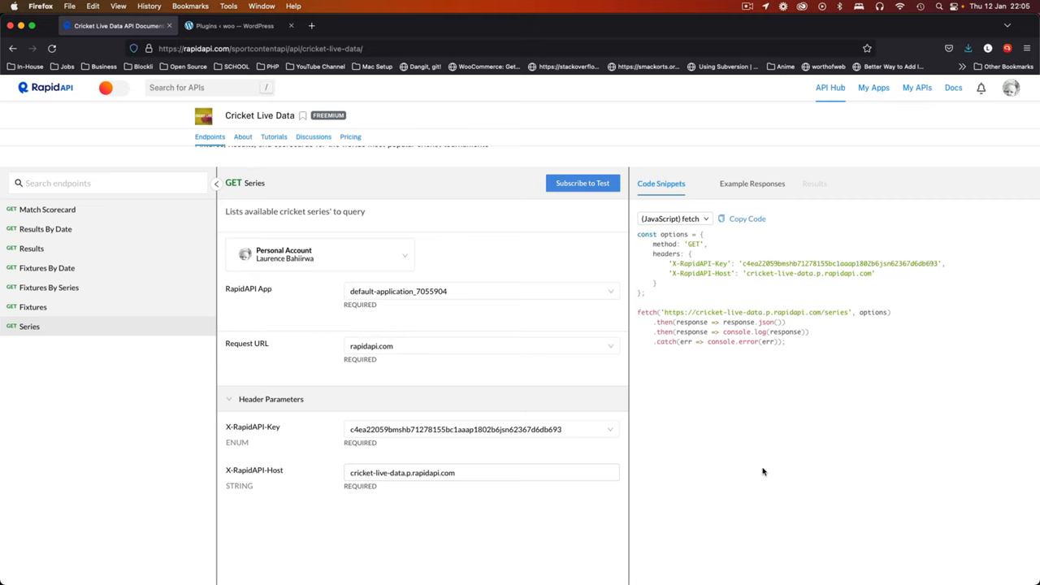
mouse_move(706, 466)
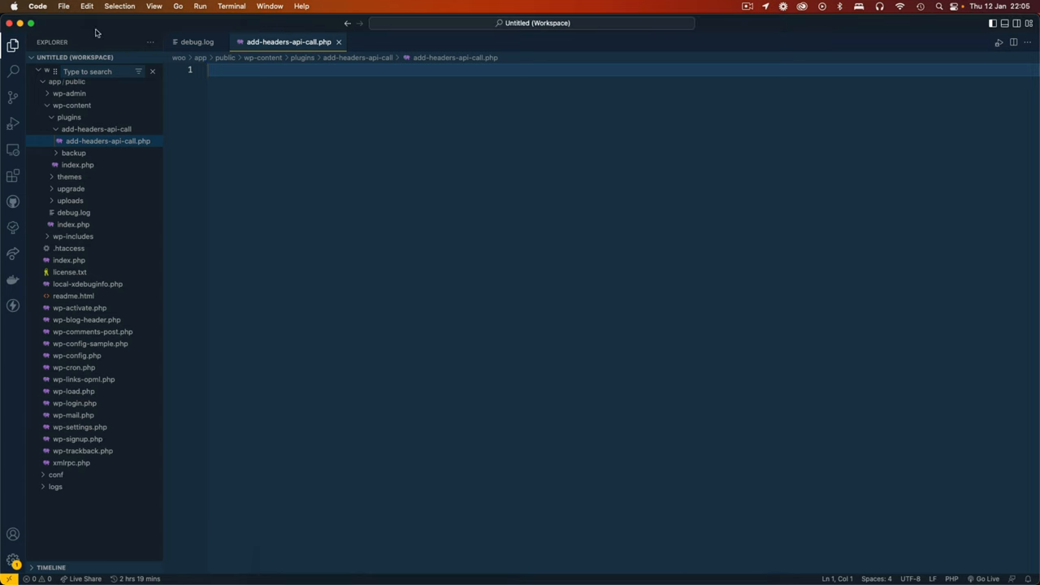
click(70, 117)
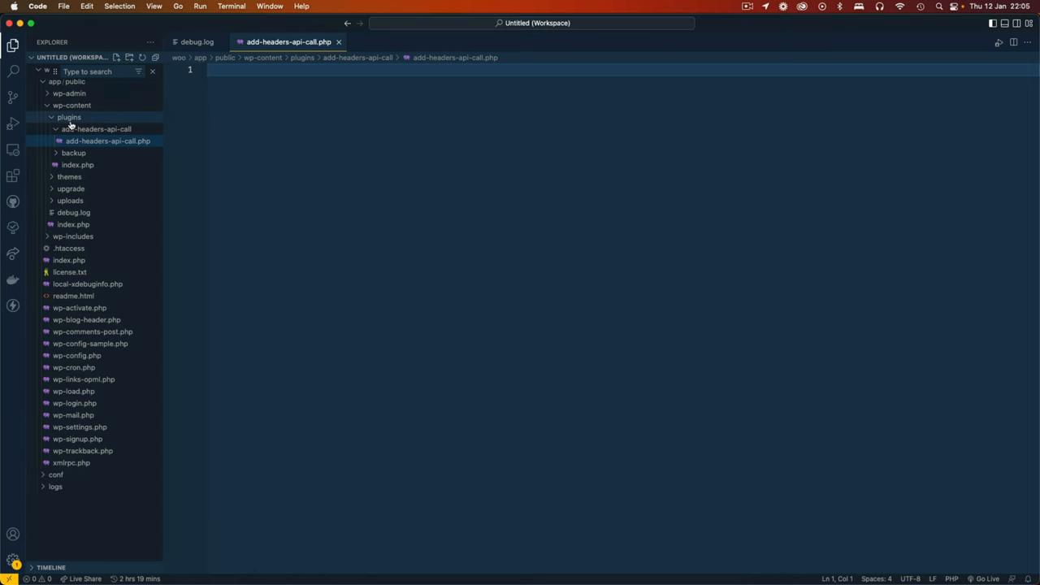
click(97, 129)
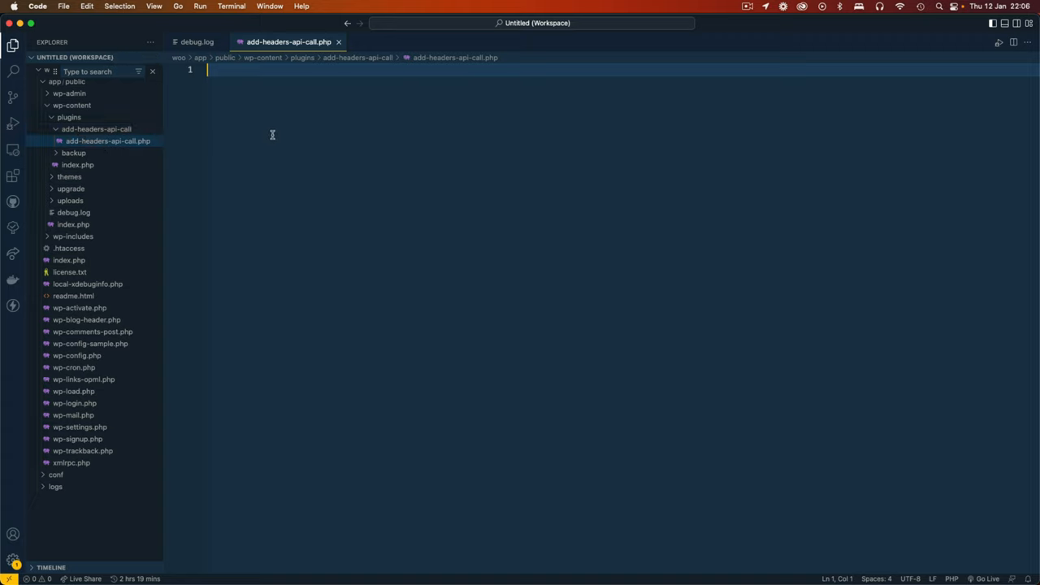
text(<?php)
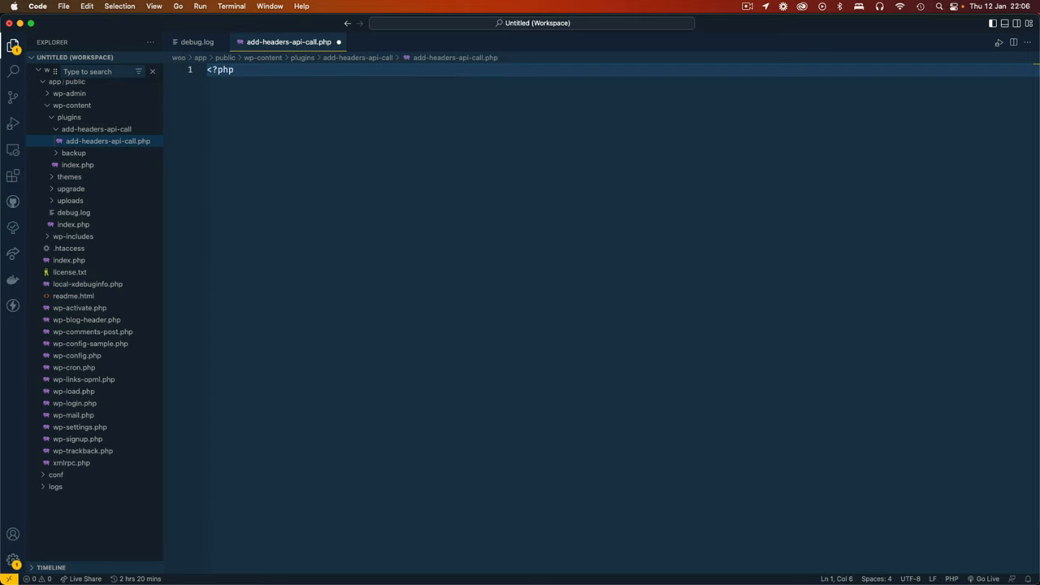
text(start)
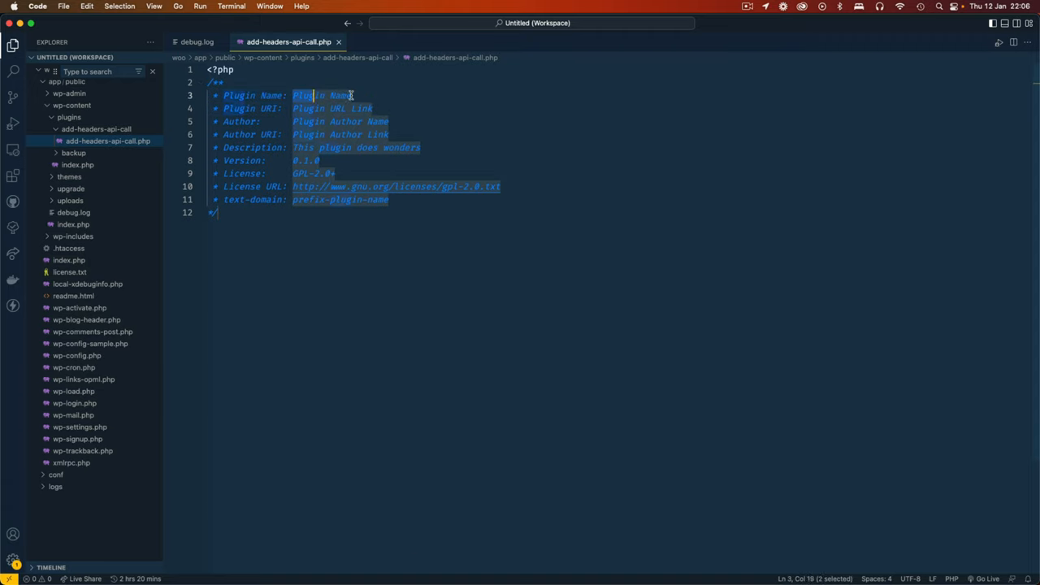
text(Add)
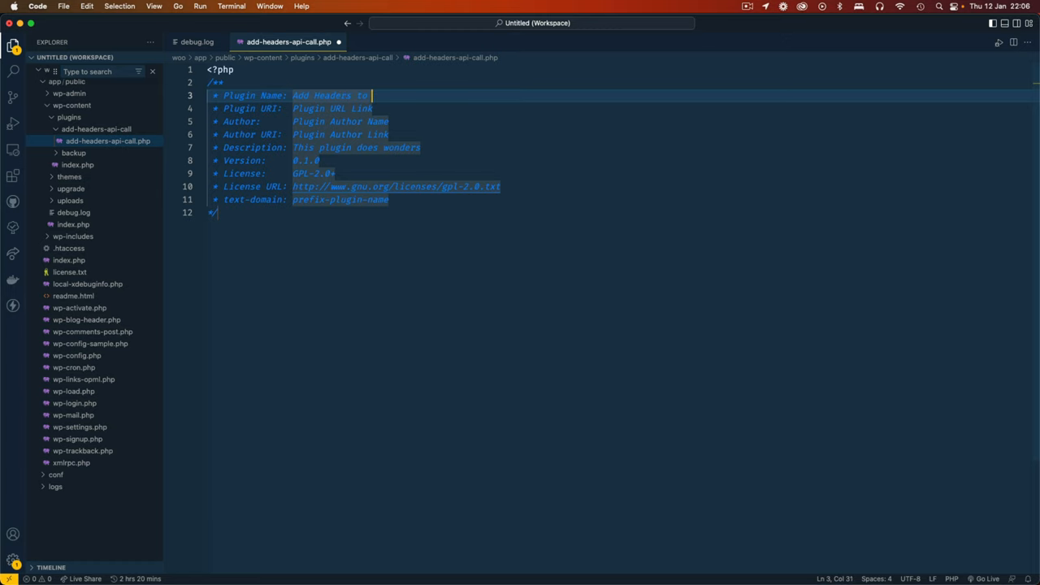
text(API call.)
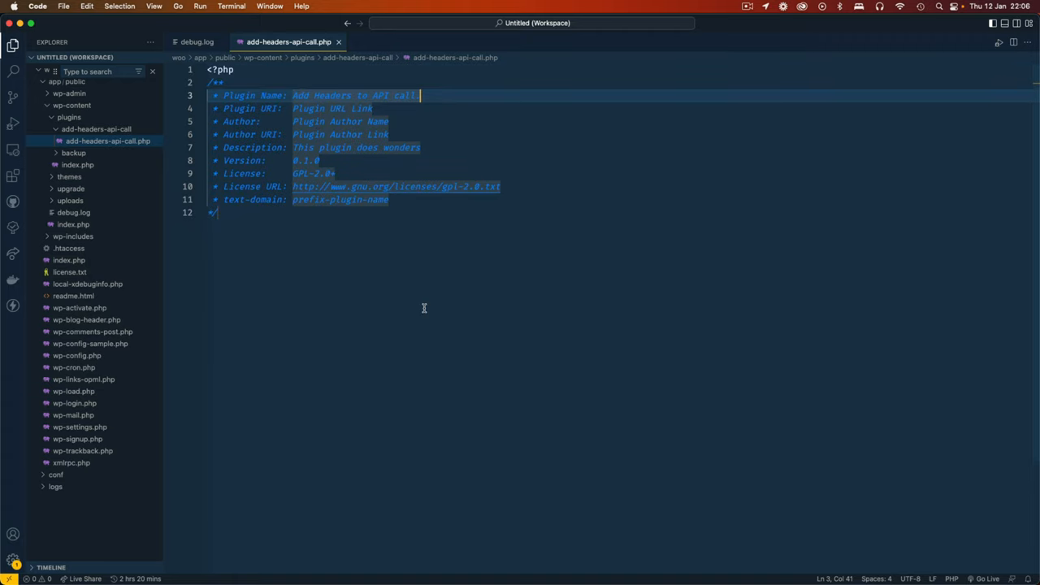
key(Cmd+Tab)
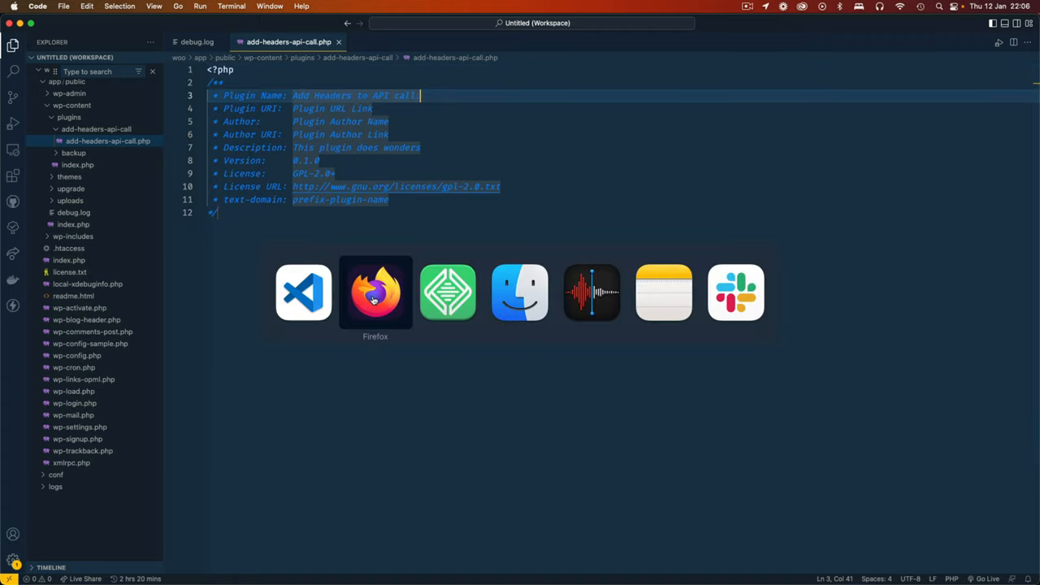
Step: Activate 'Add Headers to API call' on the WordPress Plugins page, then return to the editor
click(375, 291)
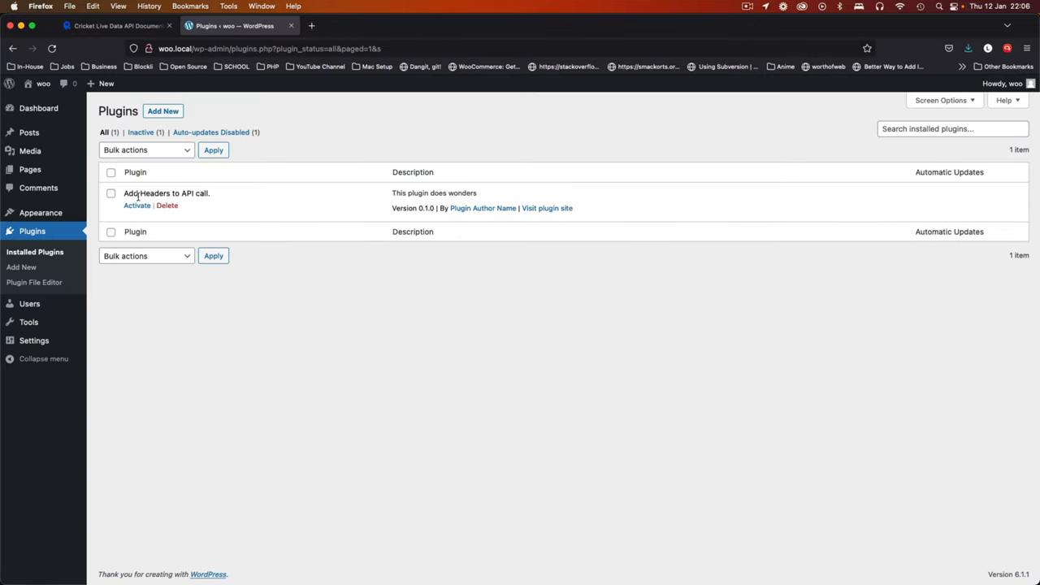
click(137, 205)
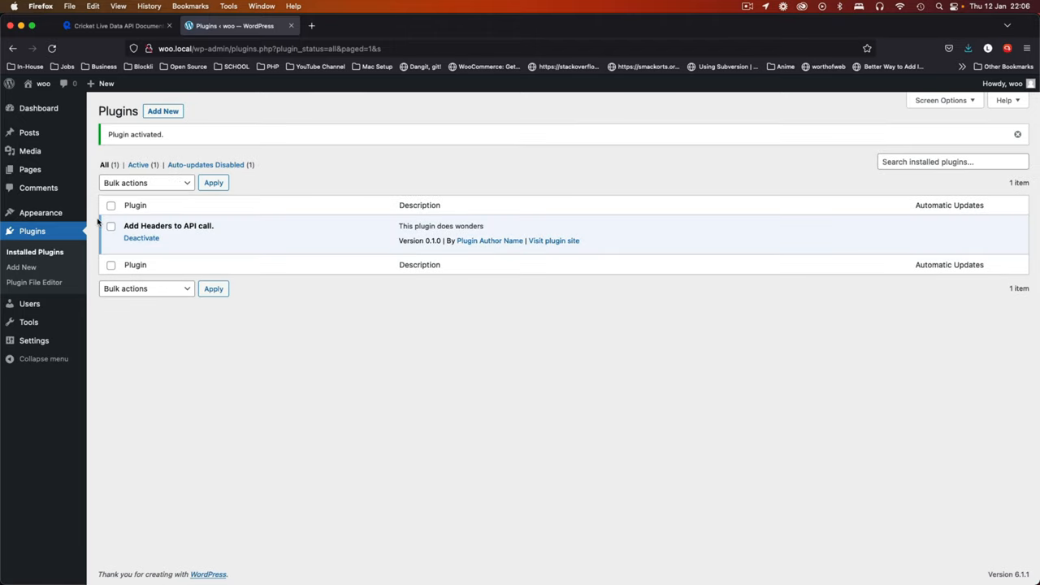
mouse_move(360, 327)
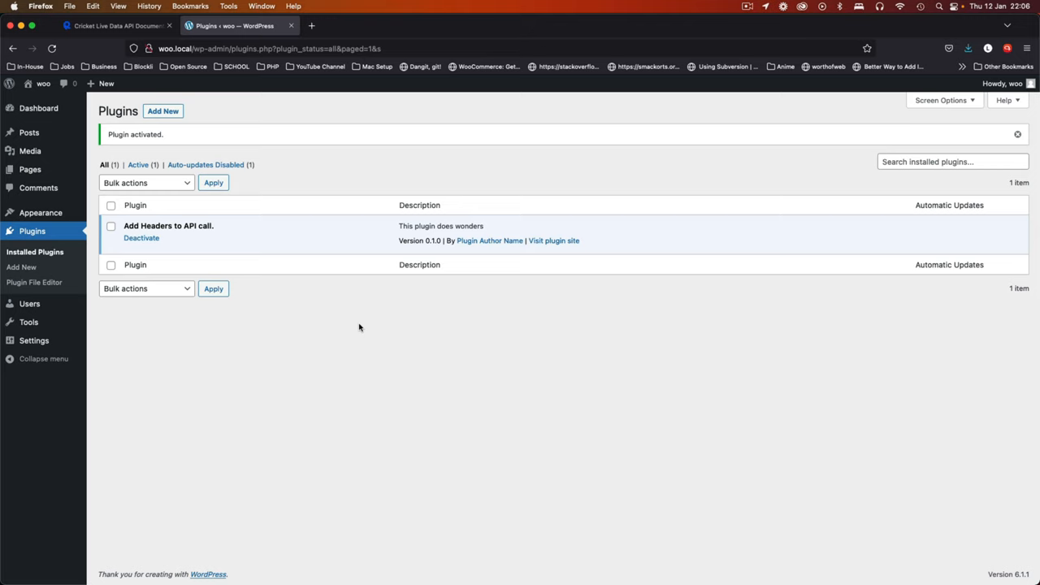
key(Cmd+Tab)
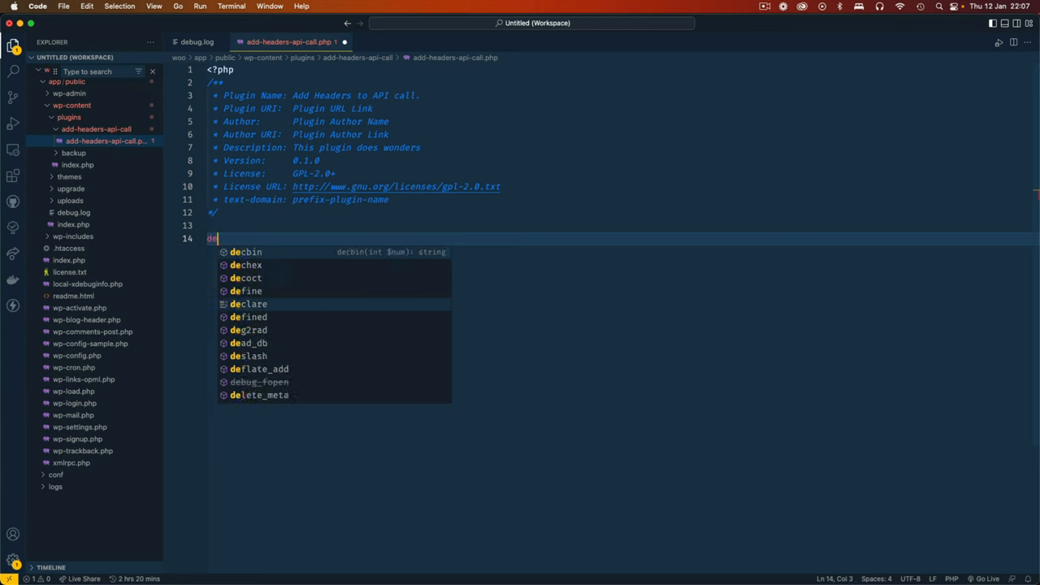
Step: Add a defined ABSPATH security guard commented '// Basic security.'
text(fined() || die();)
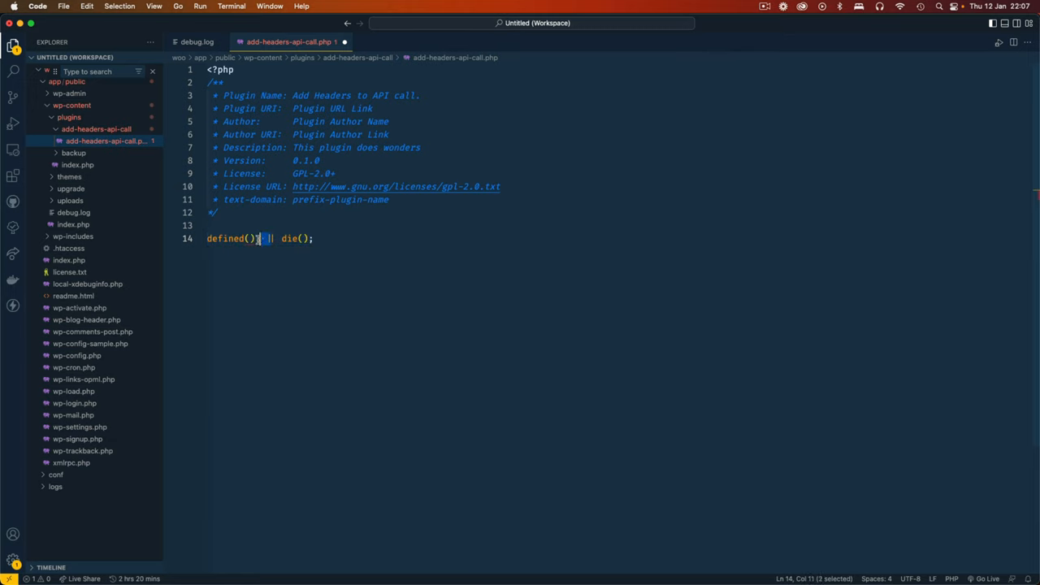
text(' ')
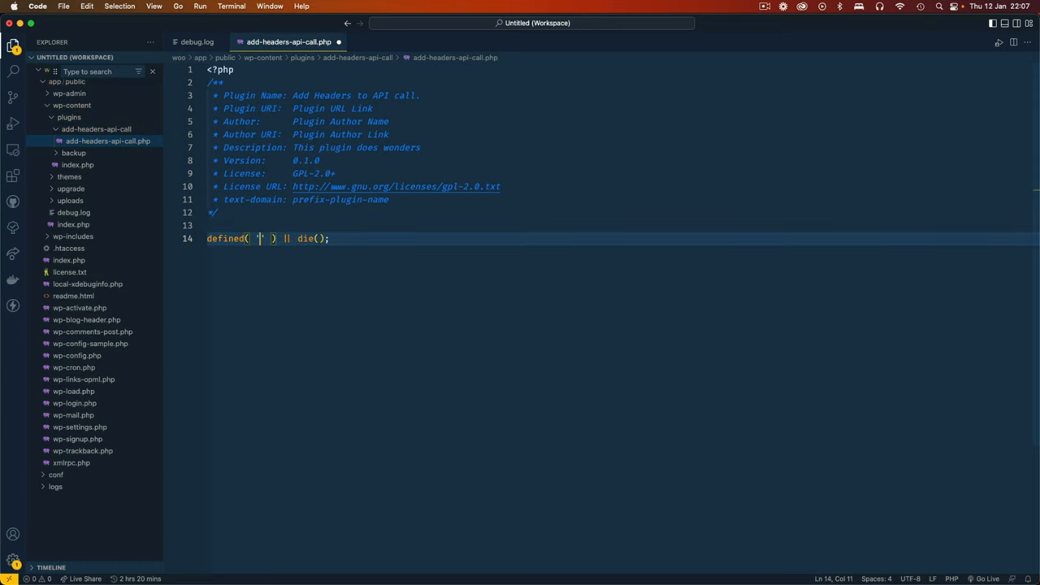
text(ABSPATH)
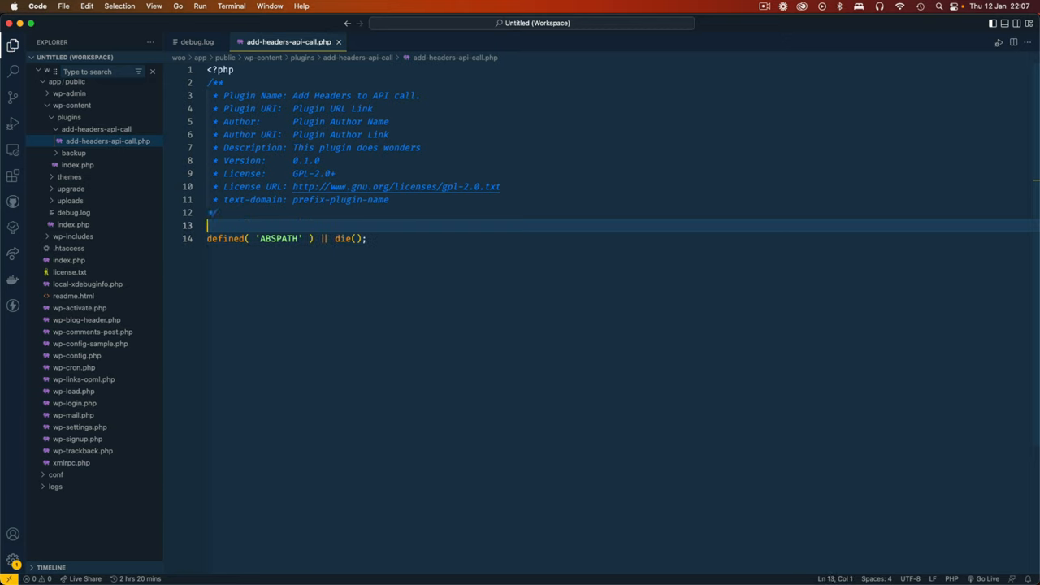
text(// Basic)
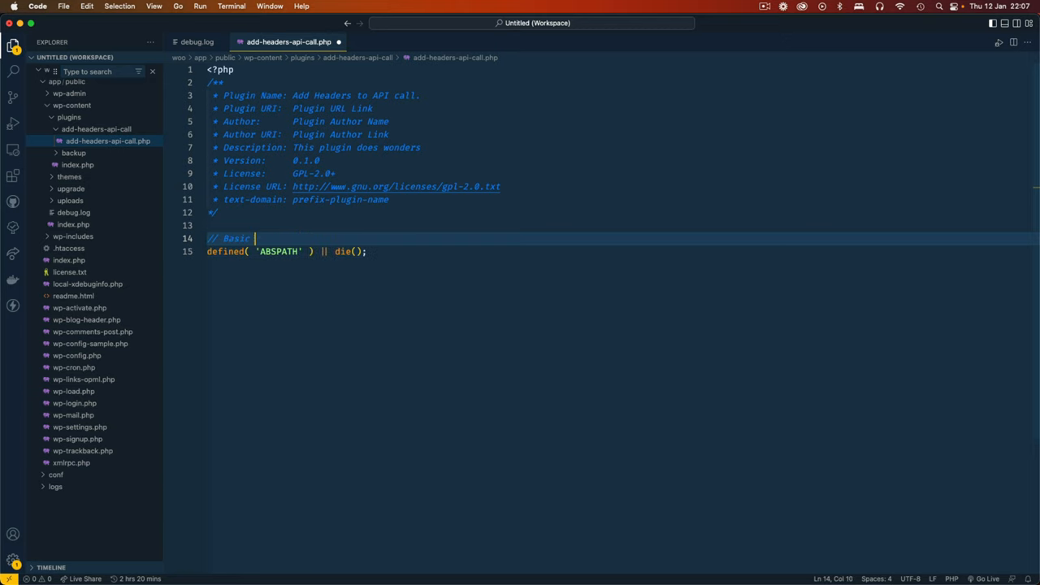
text(security.)
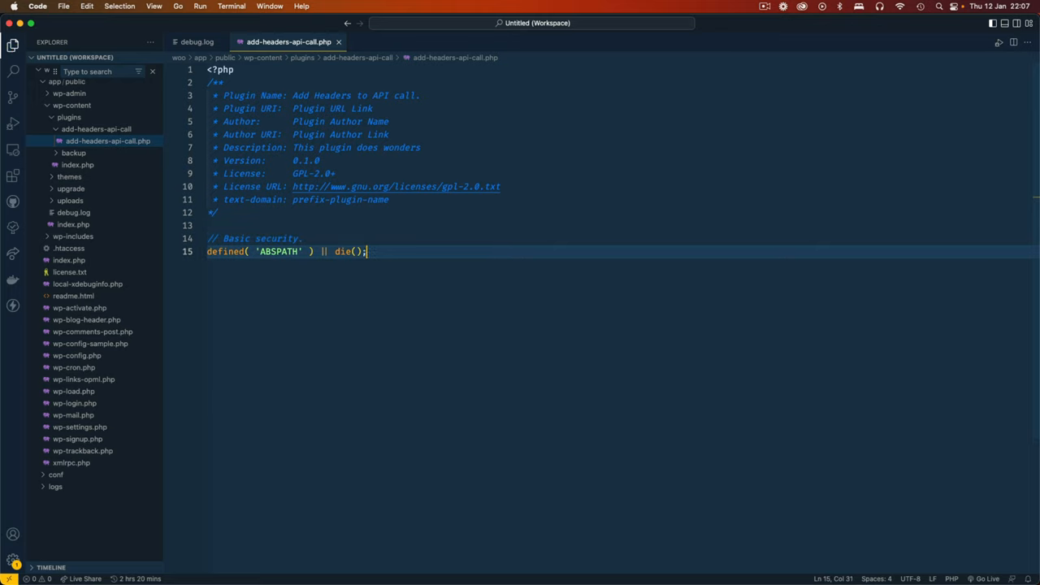
key(Enter)
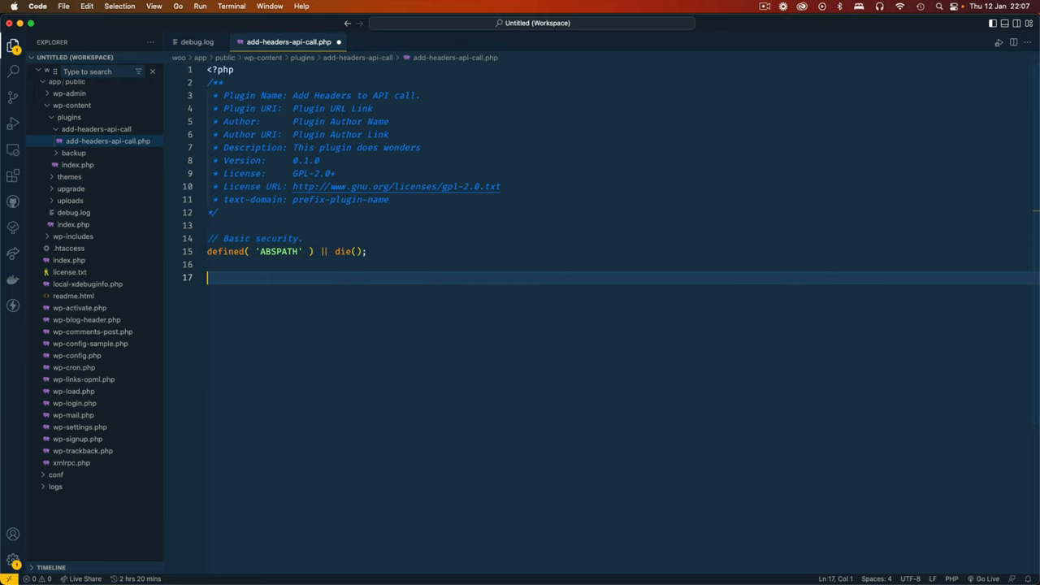
Step: Add the comments '// Add new menu page.' and '// Make the API call with headers.'
text(// Add new)
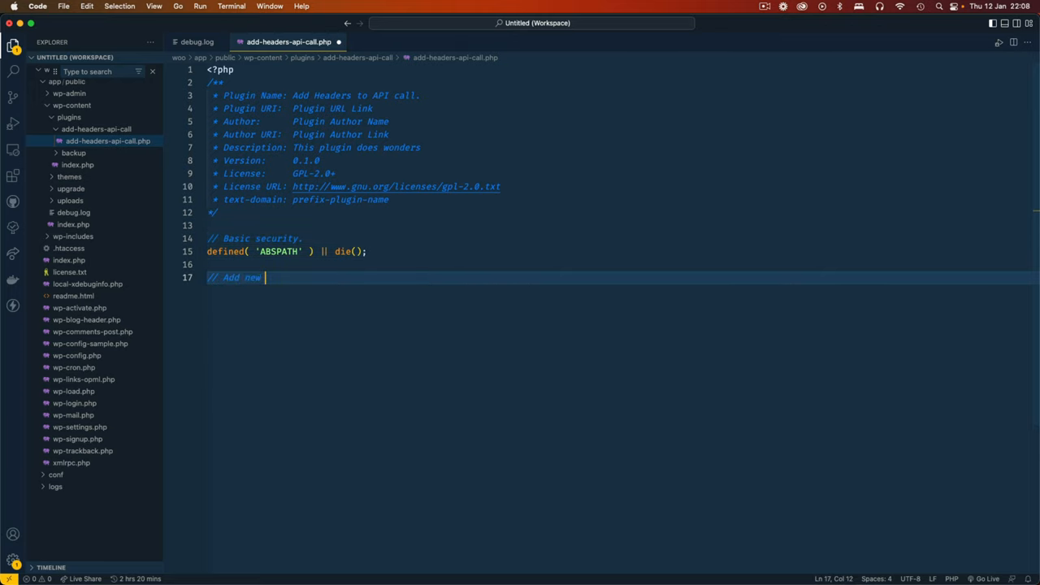
text(menu page)
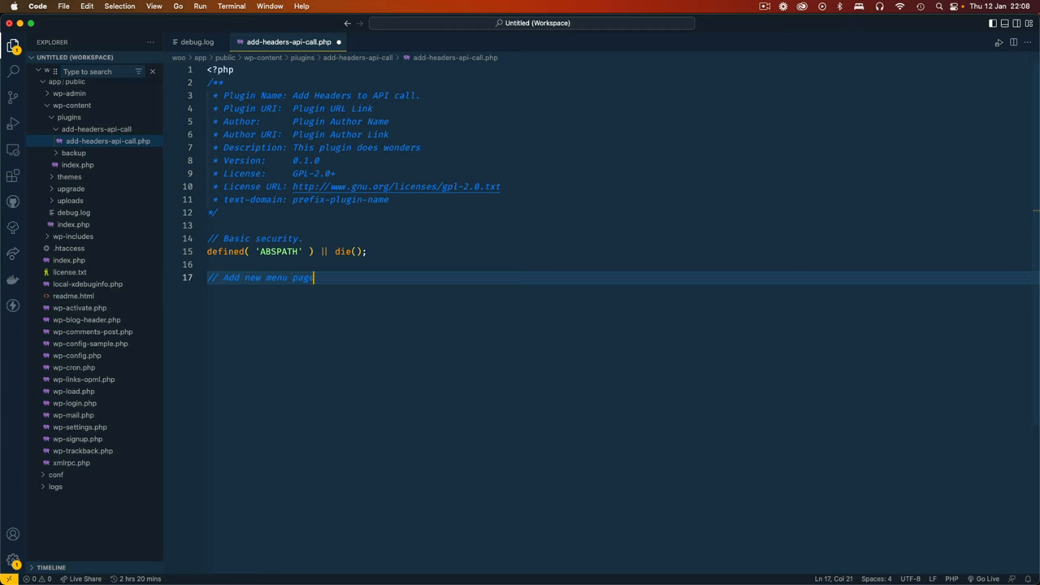
text(.)
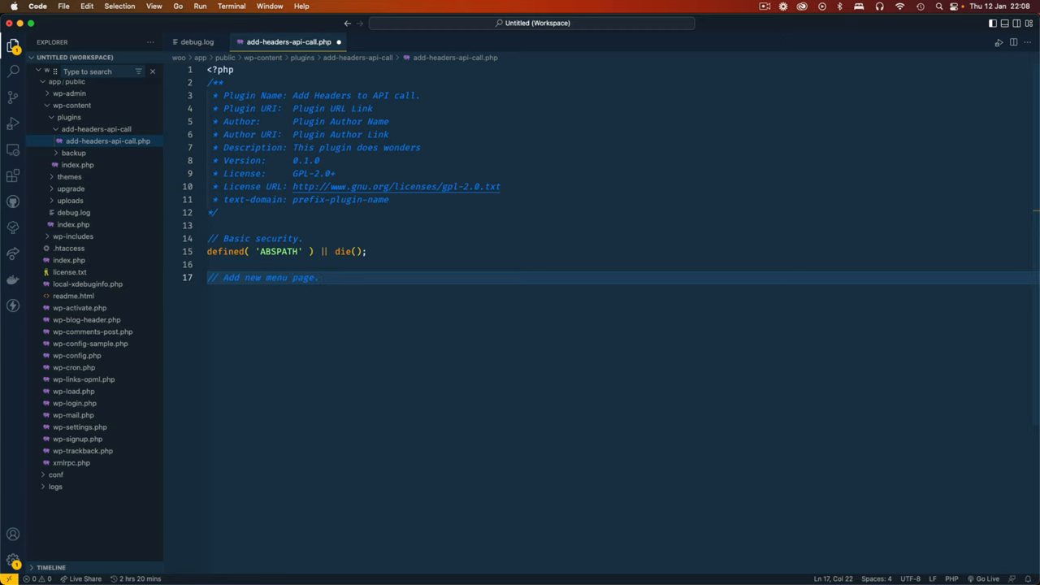
key(Enter)
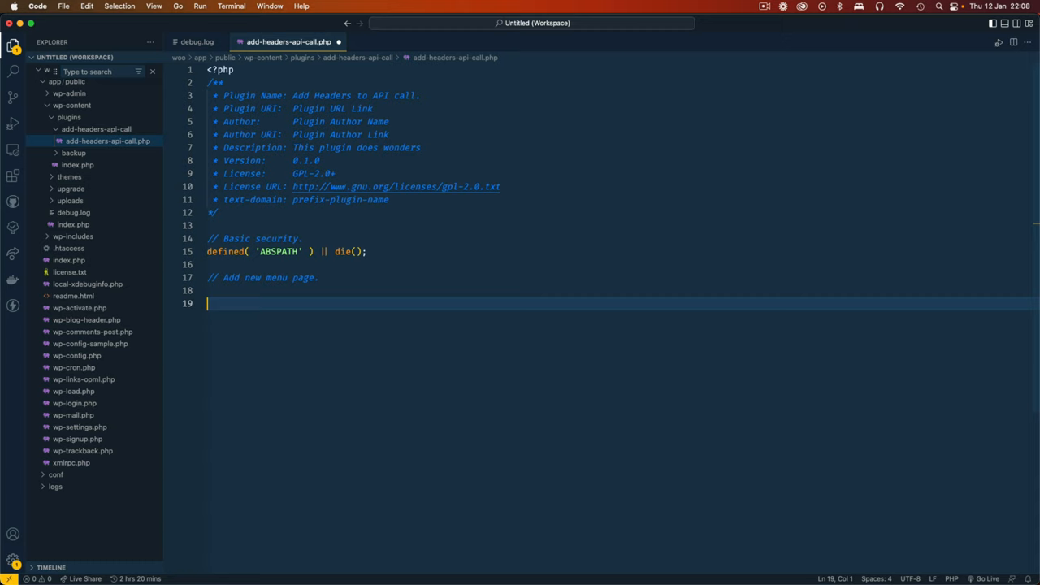
text(// Make the API call with headers.)
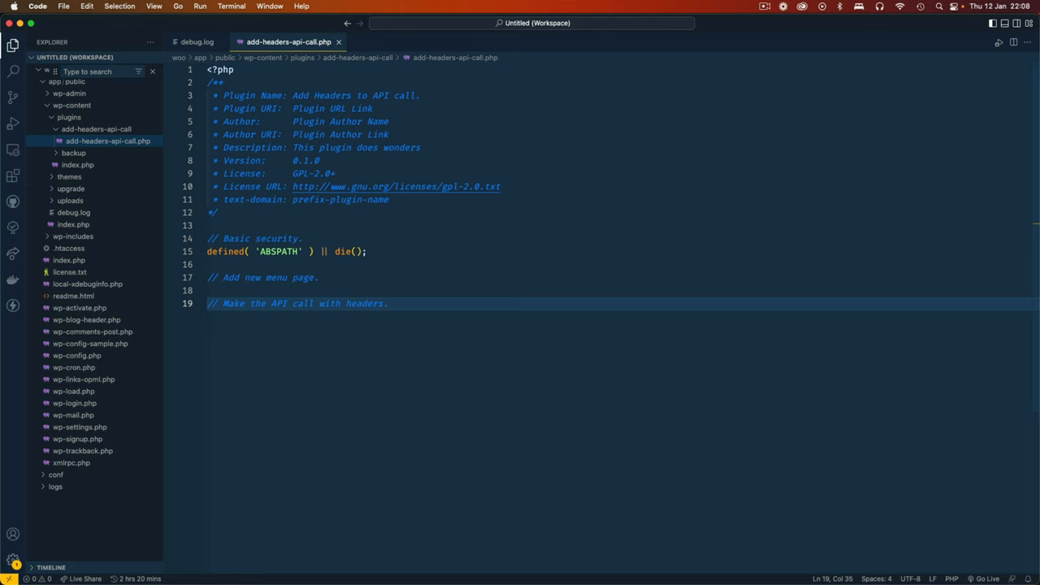
Step: Hook 'techiepresss_add_menu' into admin_menu with add_action
text(a)
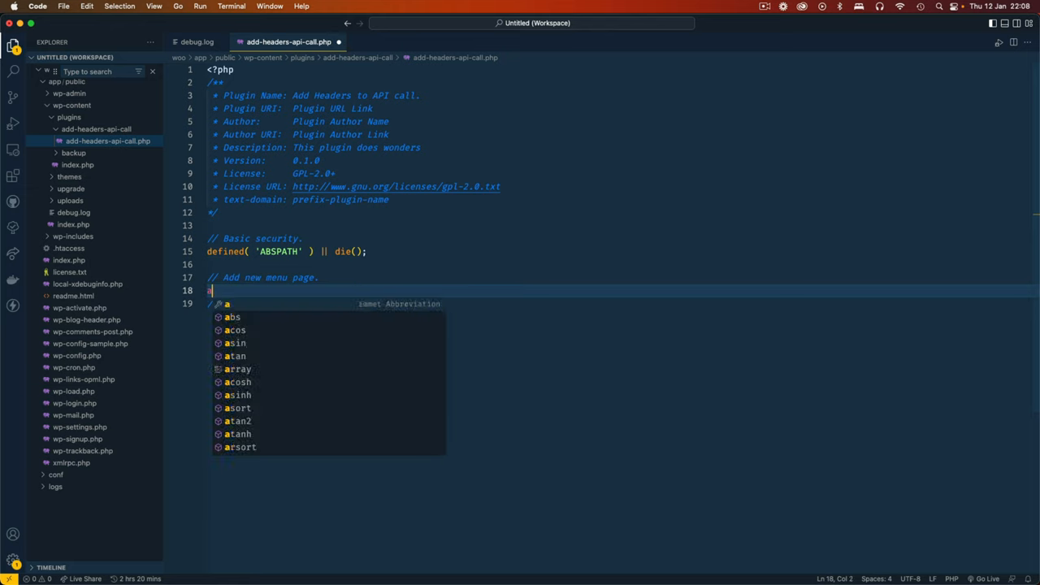
text(dd_action();)
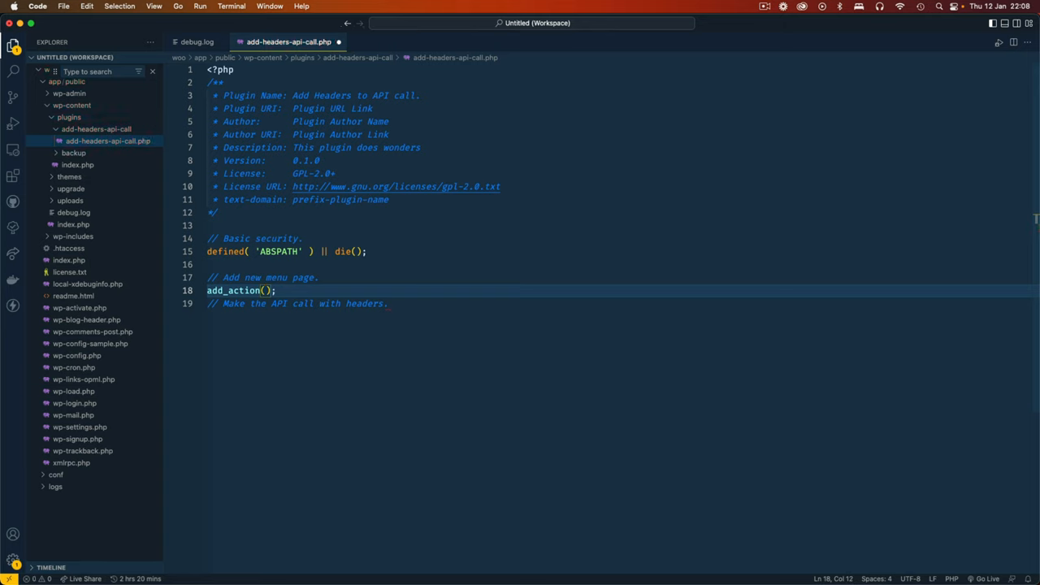
text(admin')
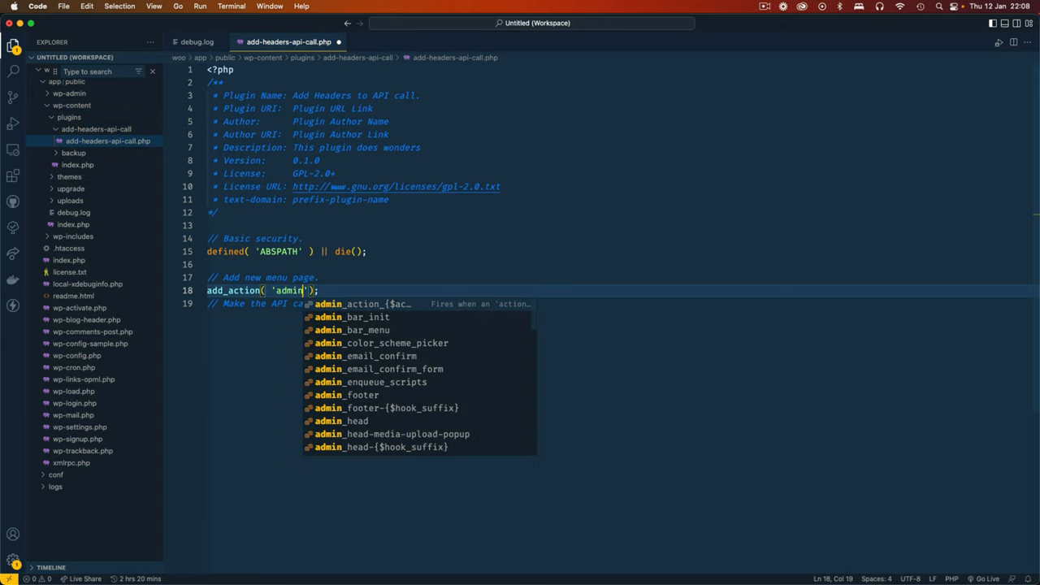
text(_menu',)
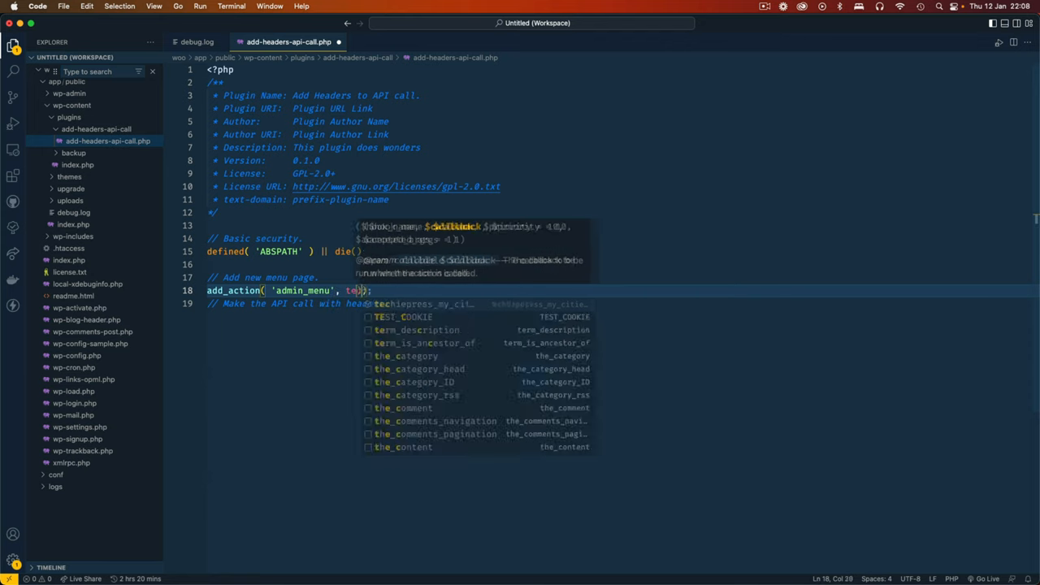
text(techiepress_add_menu')
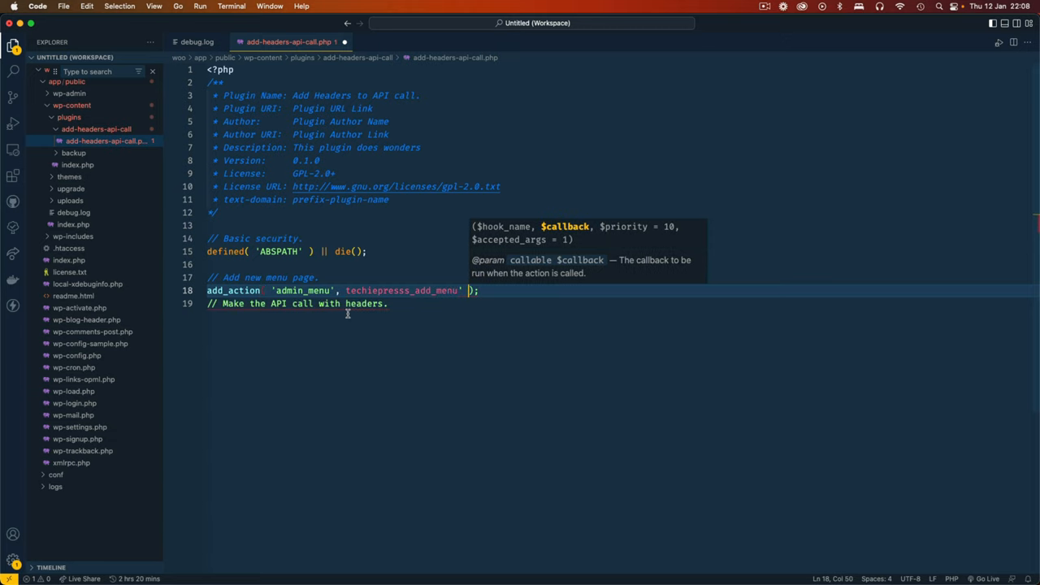
double_click(403, 290)
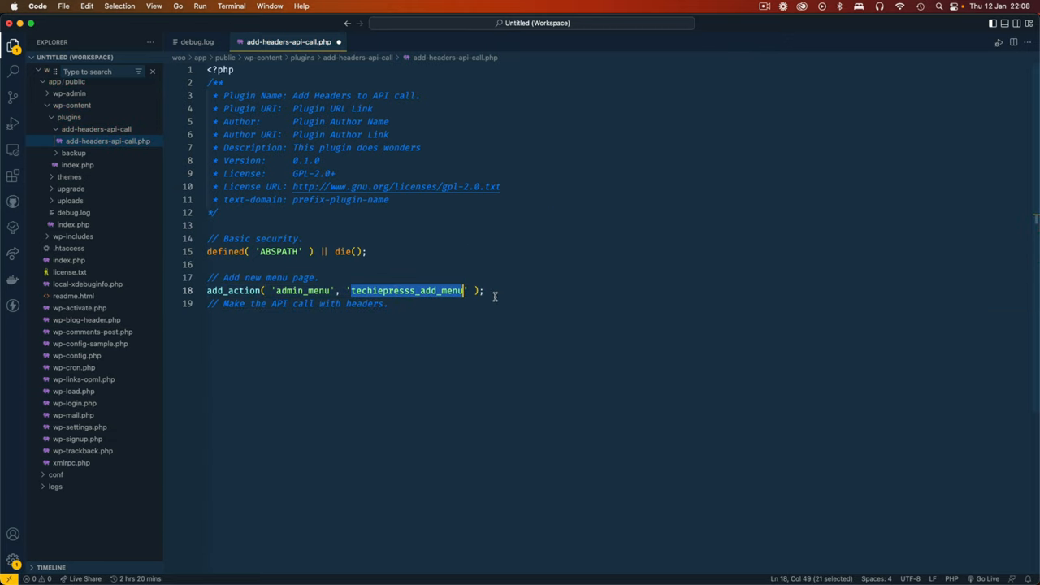
Step: Define techiepresss_add_menu calling add_menu_page titled 'Pinging the API with Headers', with menu arguments
text(func)
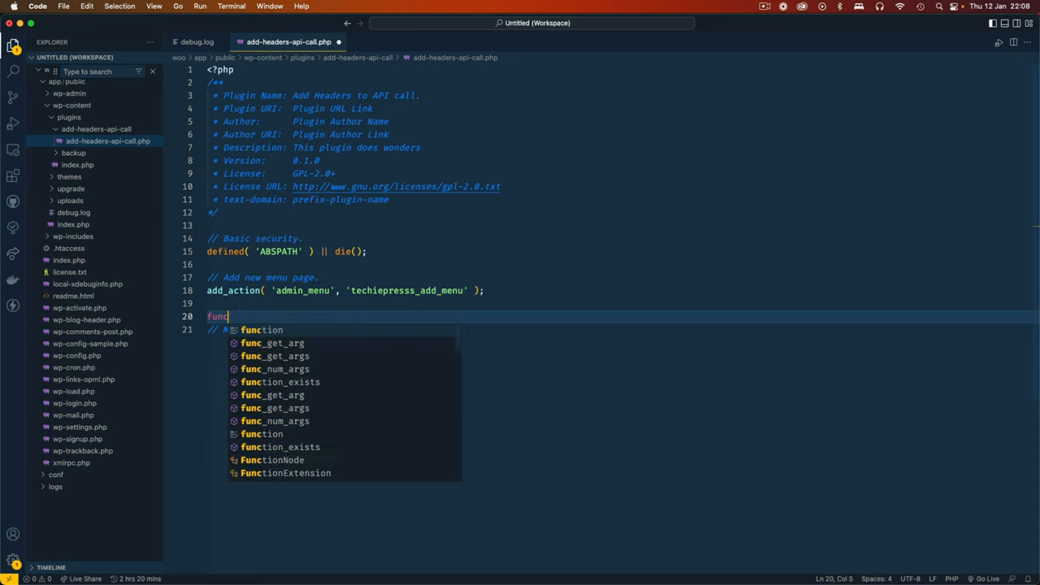
text(tion techiepresss_add_menu() {)
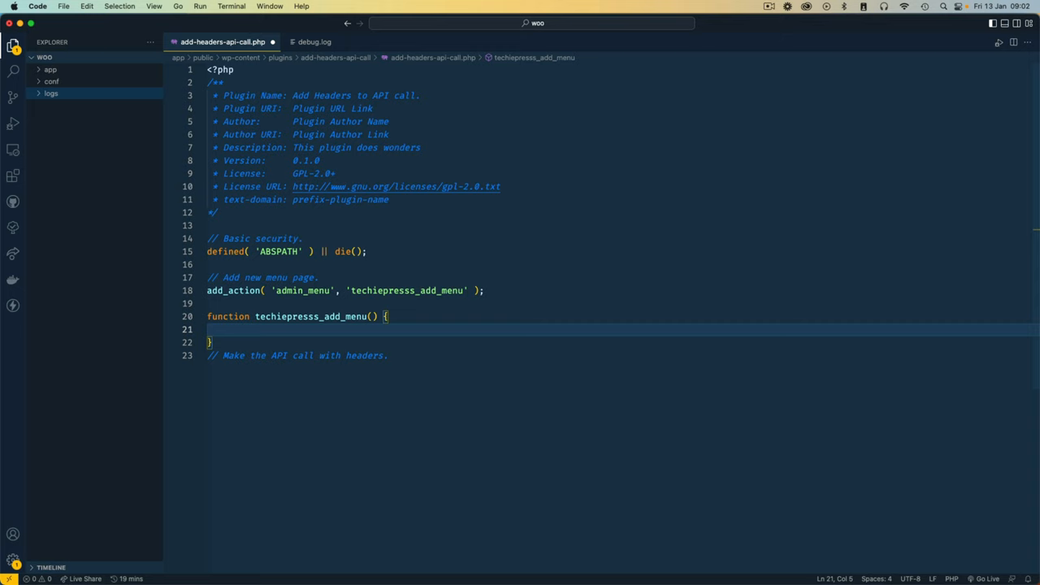
text(ad)
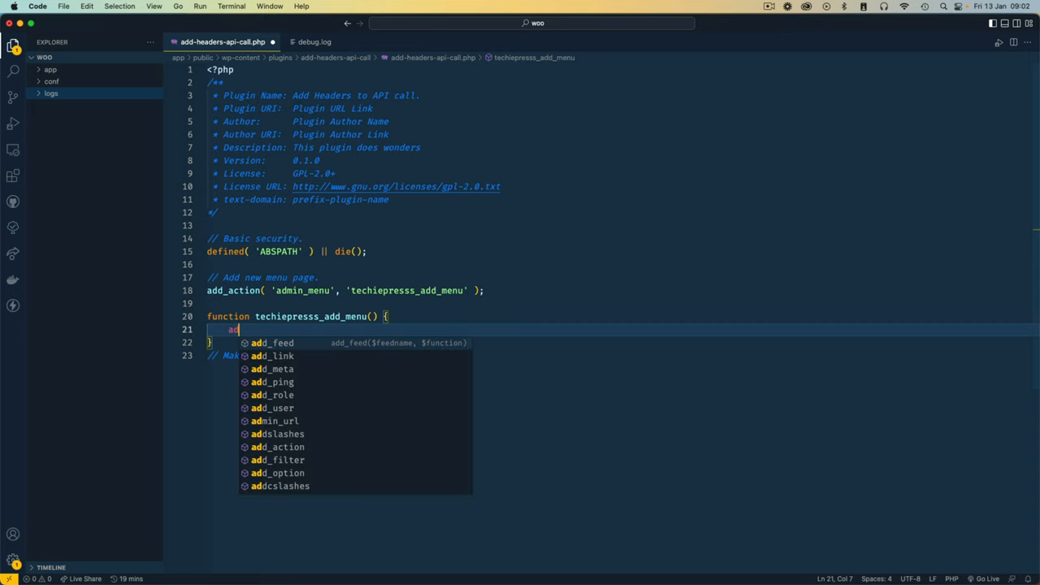
text(d_me)
text(')
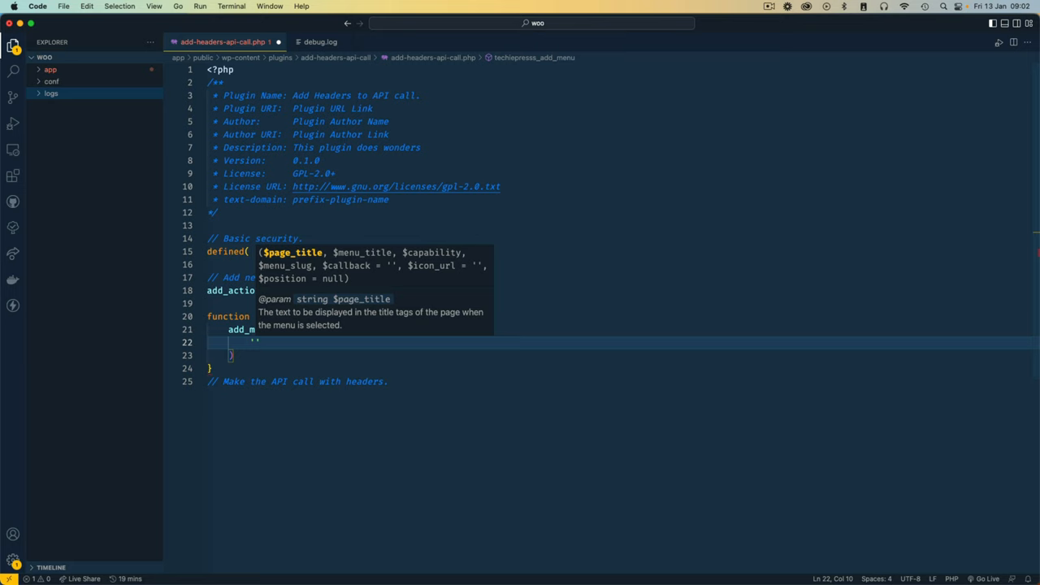
text(Pinging the API with H)
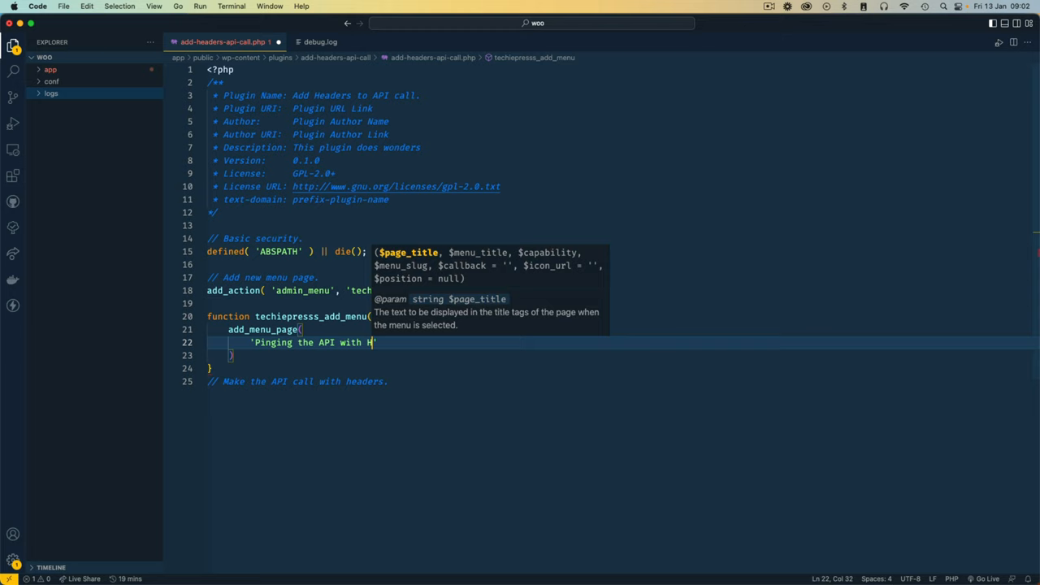
text(eaders')
text('manage_o')
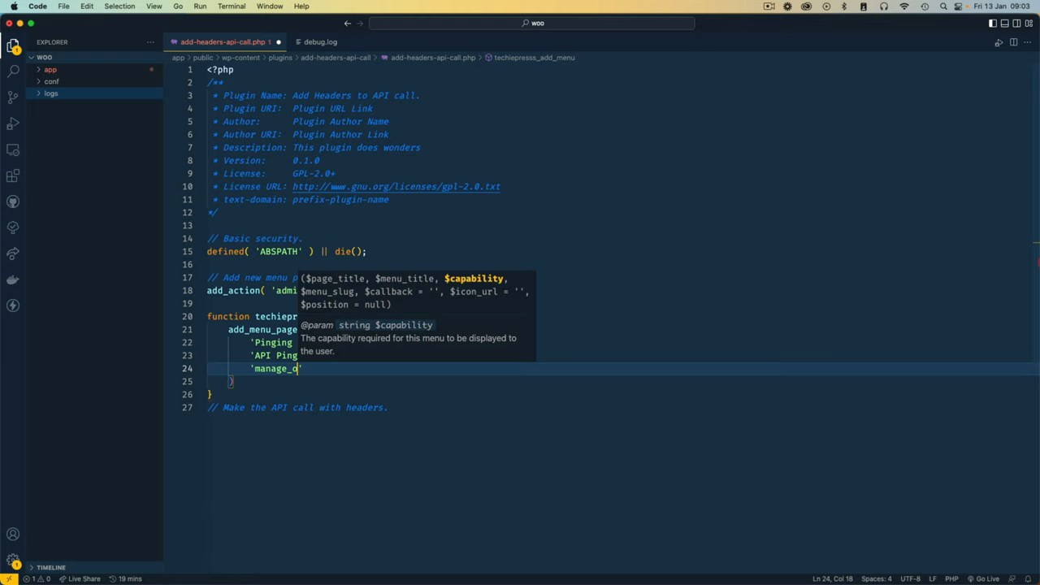
key(Enter)
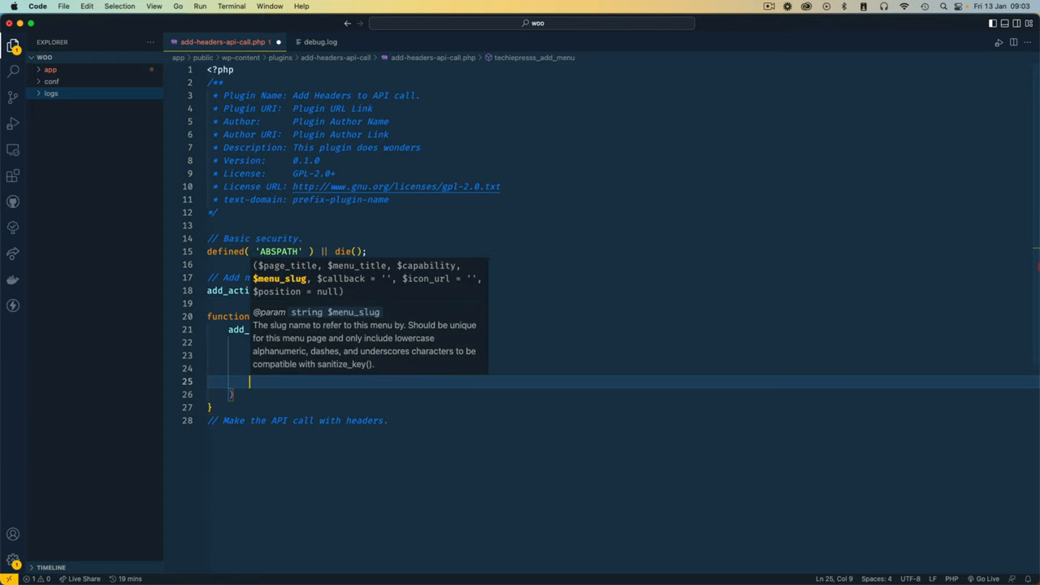
text(techiepress-api-ping-')
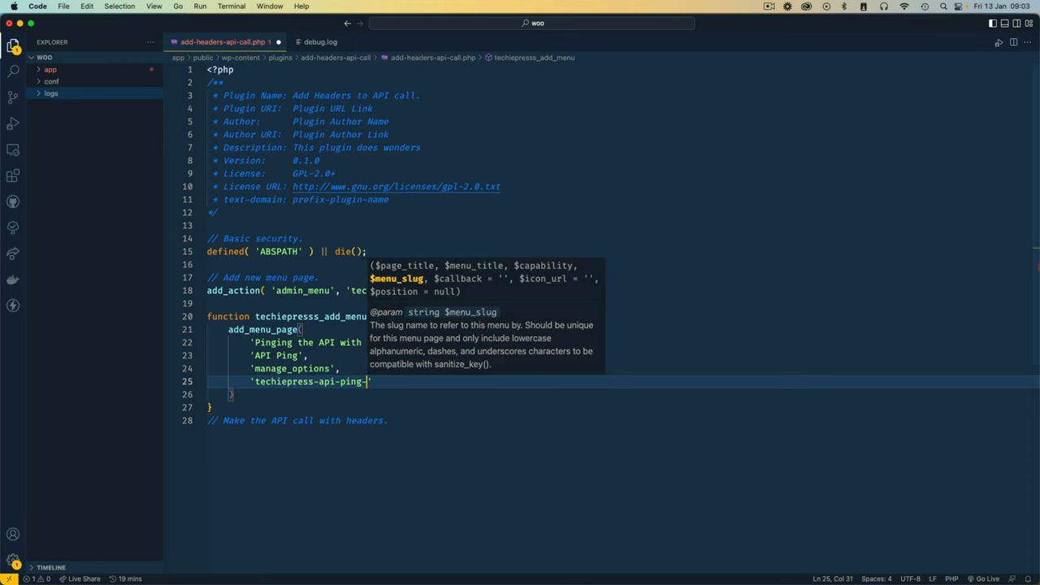
text(pive.php)
text('dashicons)
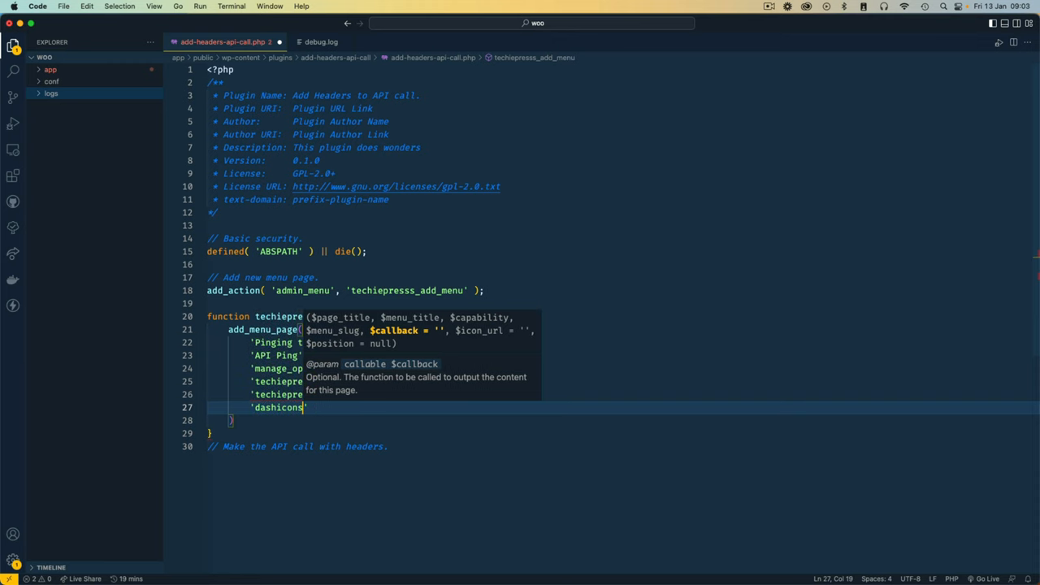
text(-p)
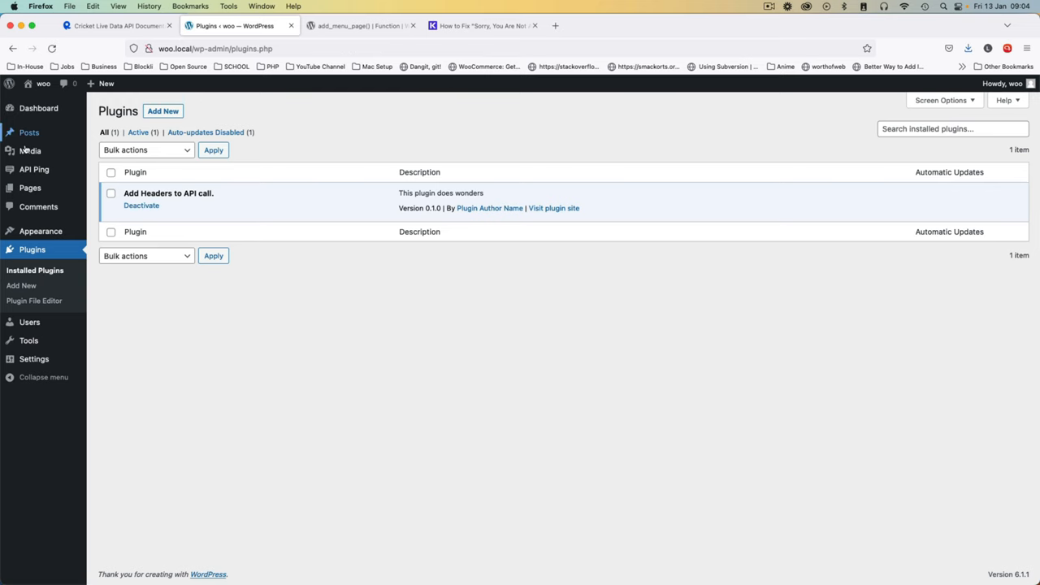
Step: Open API Ping, see the missing techiepress_ping fatal error, and return to VS Code
click(34, 169)
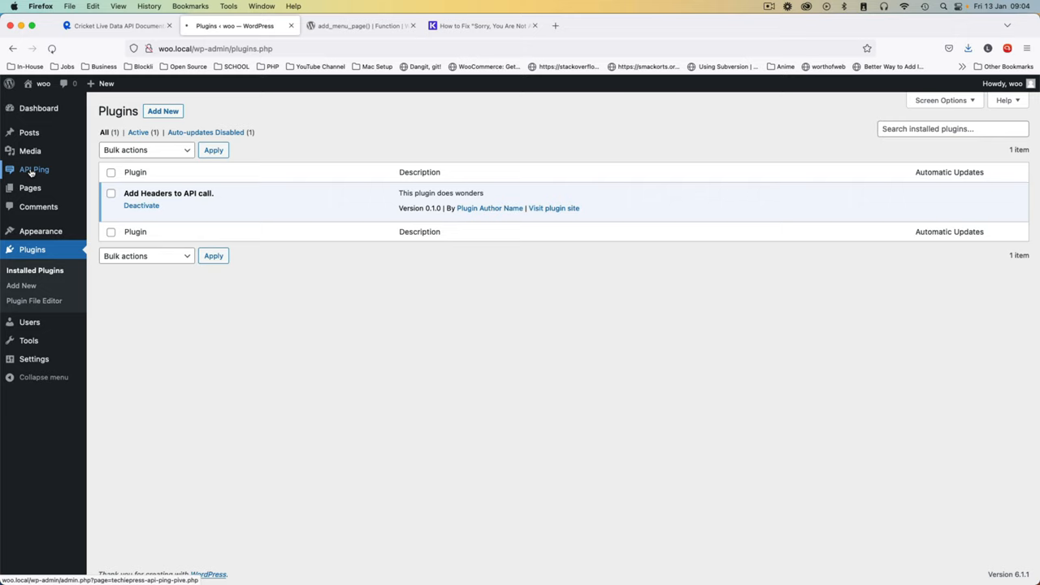
click(35, 169)
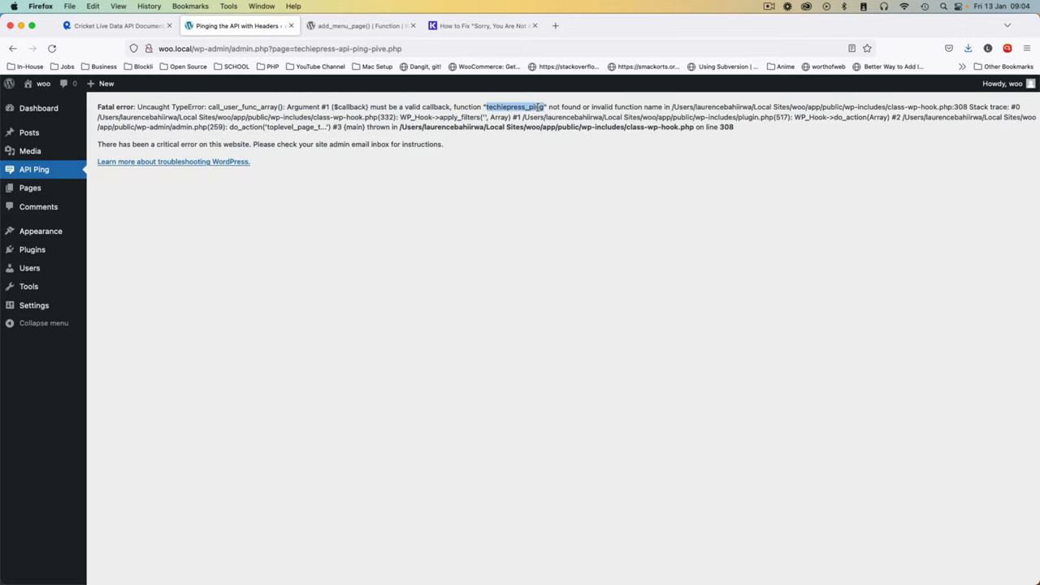
key(cmd+tab)
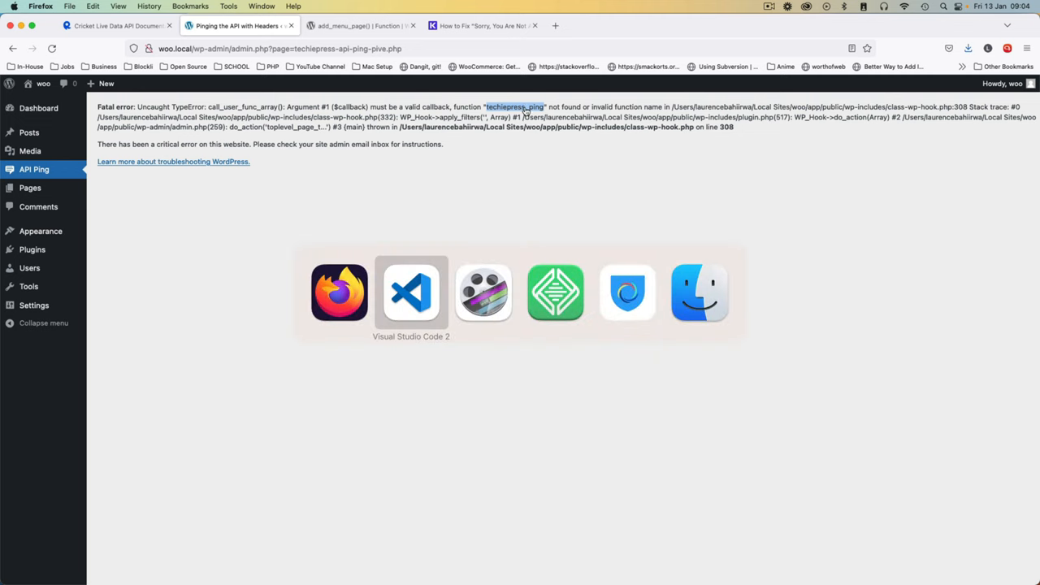
click(411, 292)
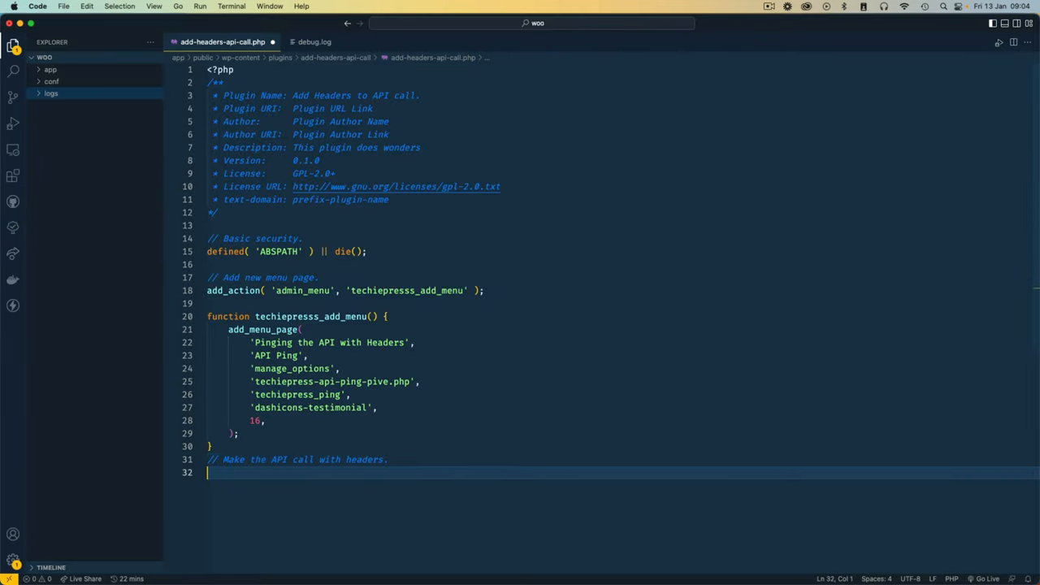
Step: Define techiepress_ping outputting a wrap div with an h1 reading 'Testing API results'
text(function techiepress_ping)
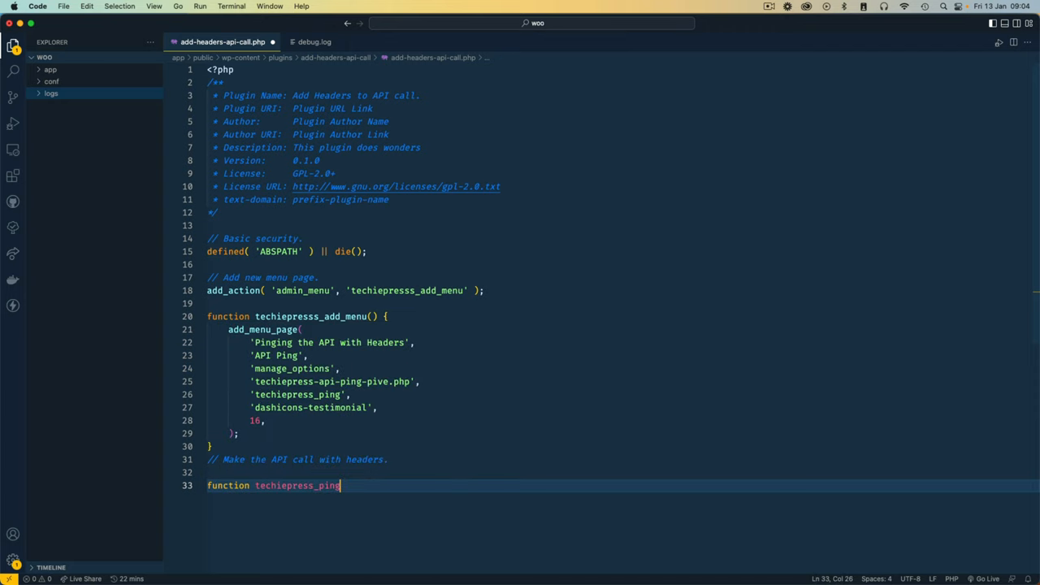
text(() {})
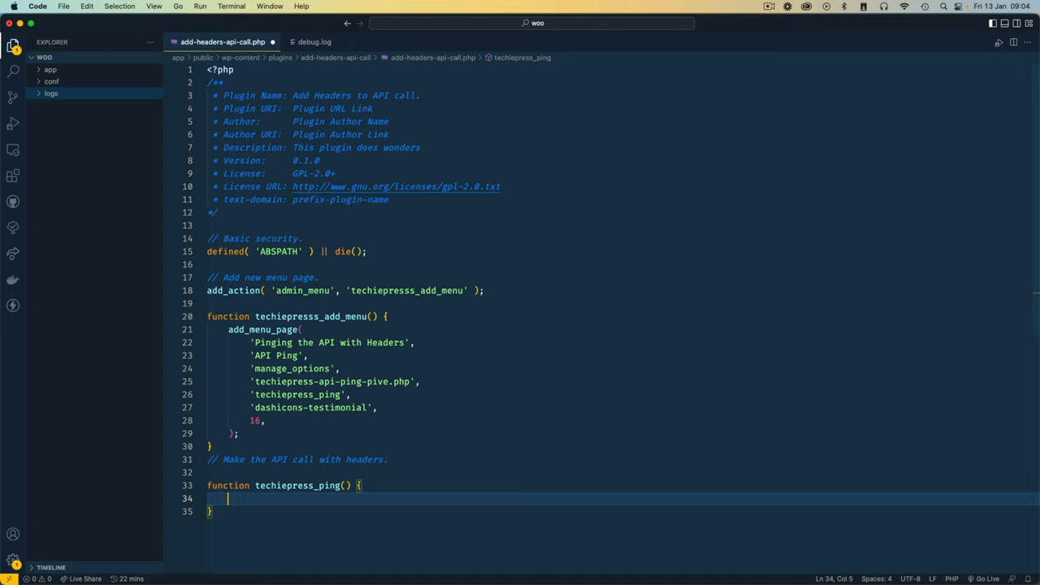
text(?>)
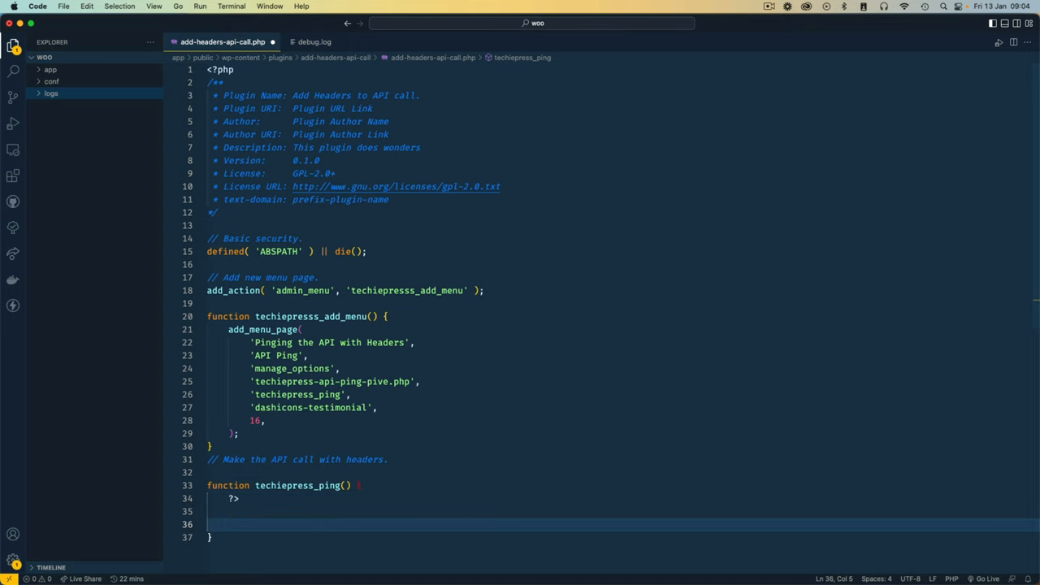
text(<?php)
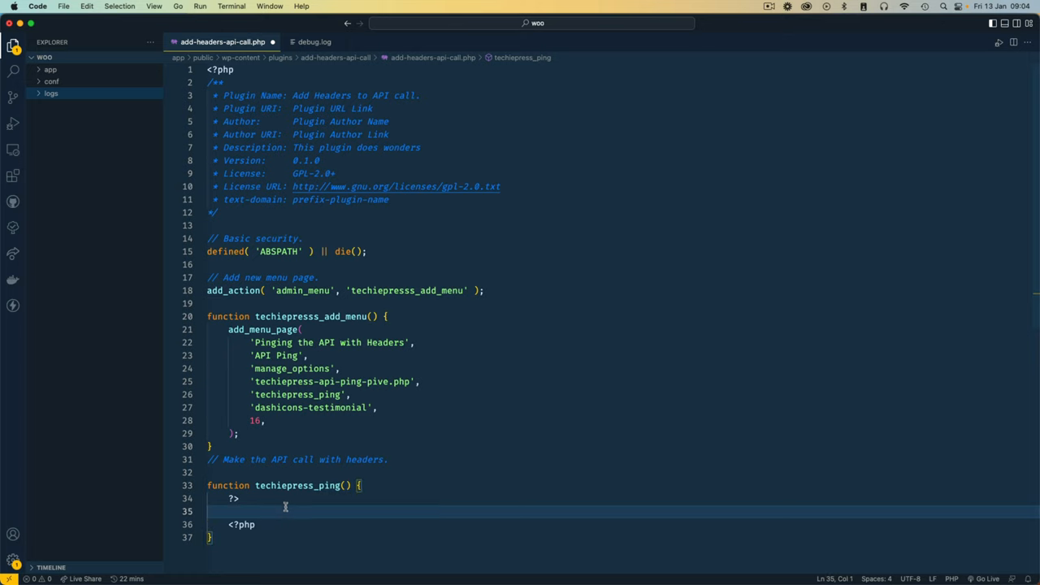
scroll(down, 3)
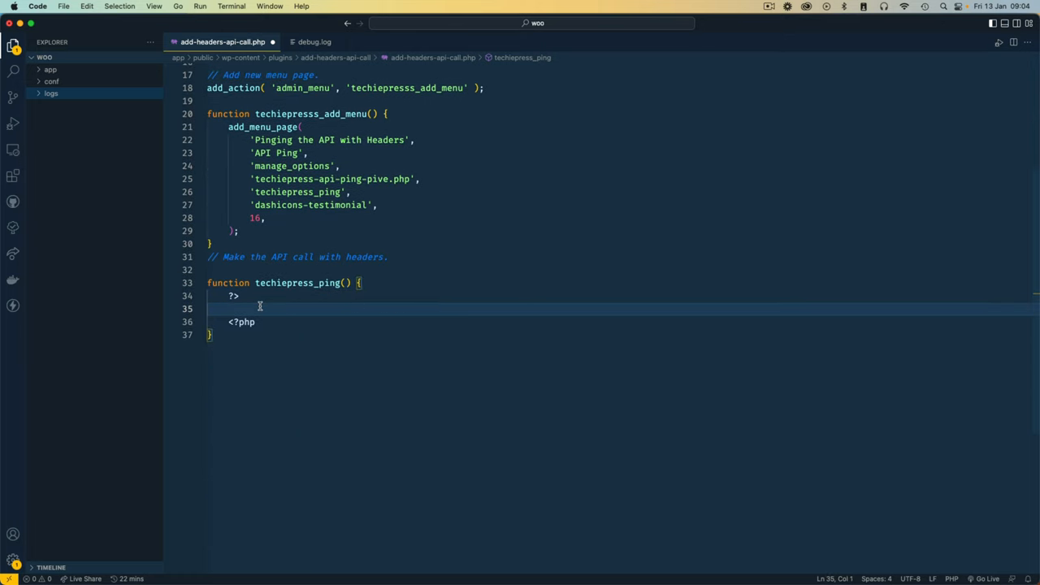
text(div class="wrap">)
text(h)
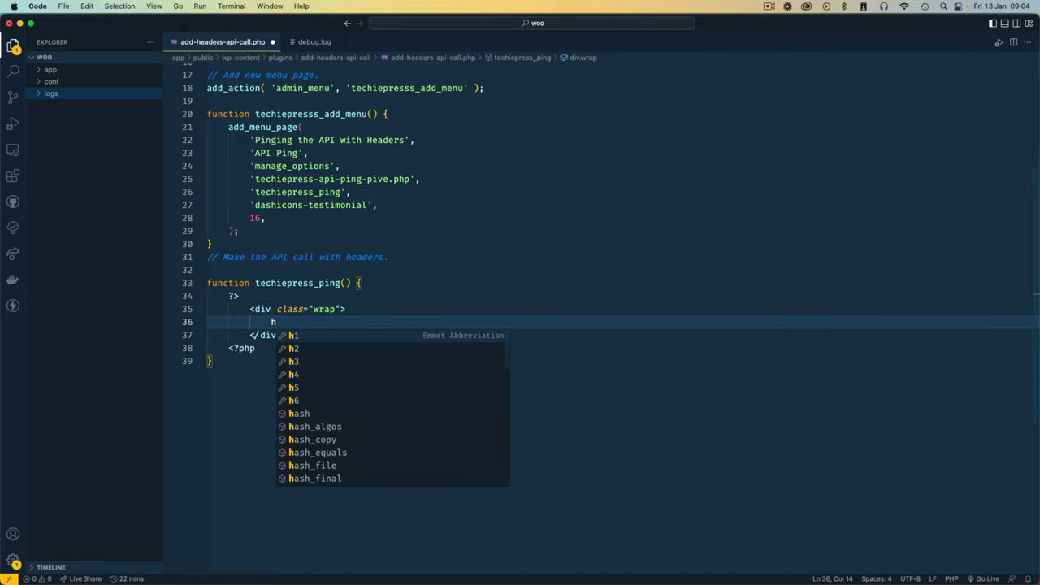
key(Tab)
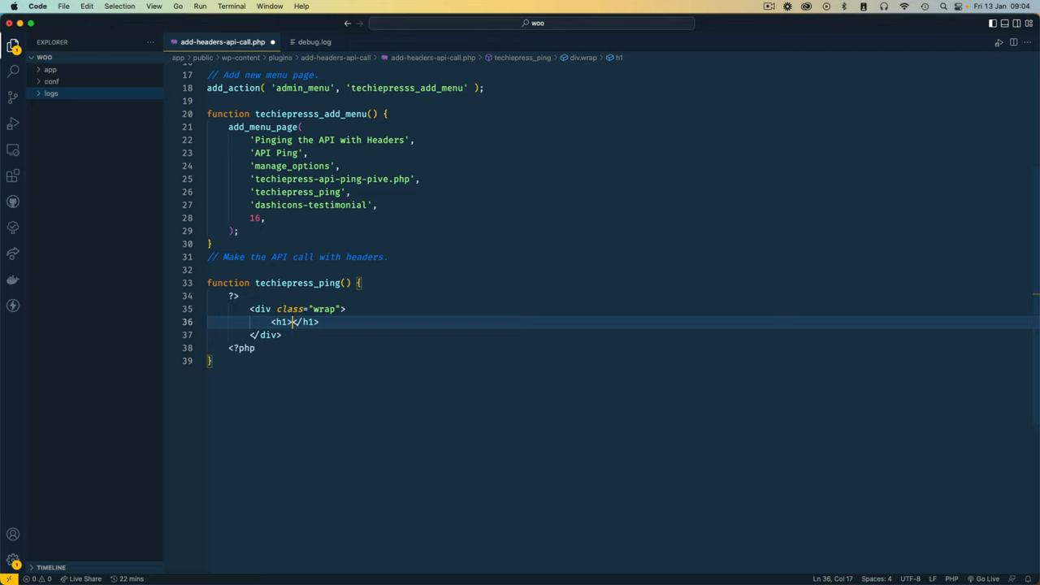
text(Testing API results)
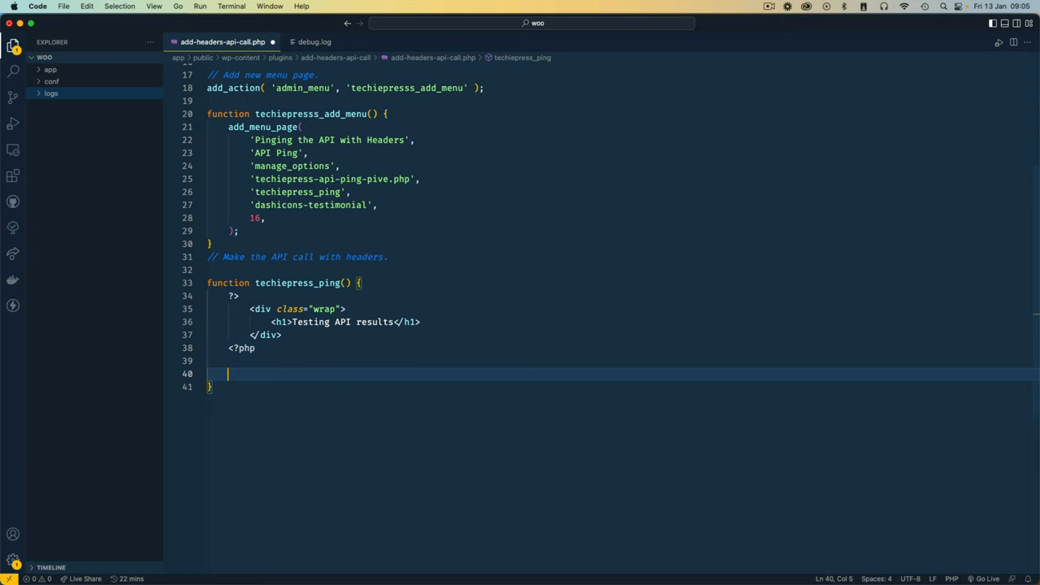
Step: Assign wp_remote_request( $url, $args ) to $ping_results inside techiepress_ping
text(wp_remote_request()
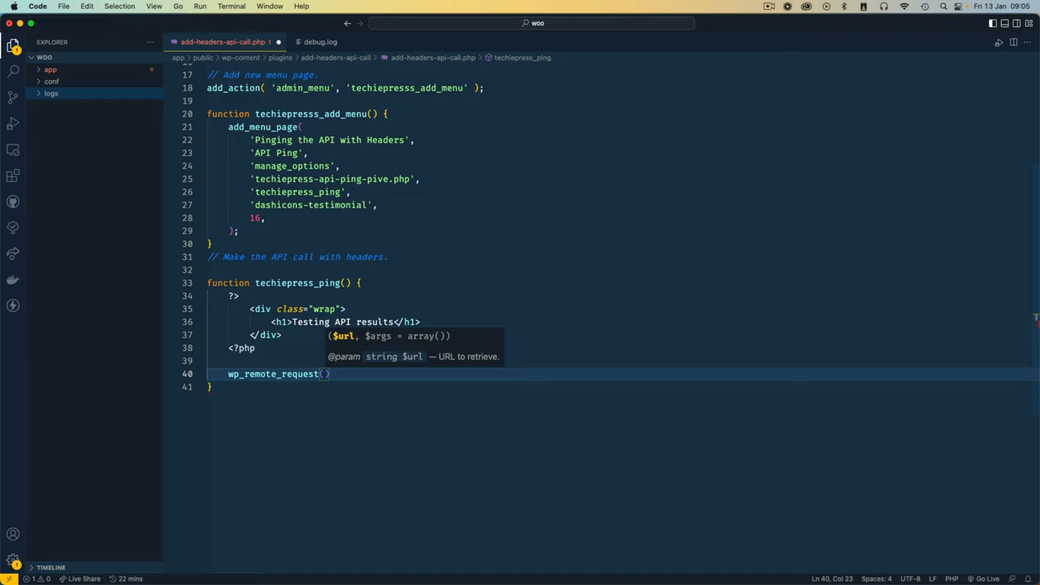
text($ur)
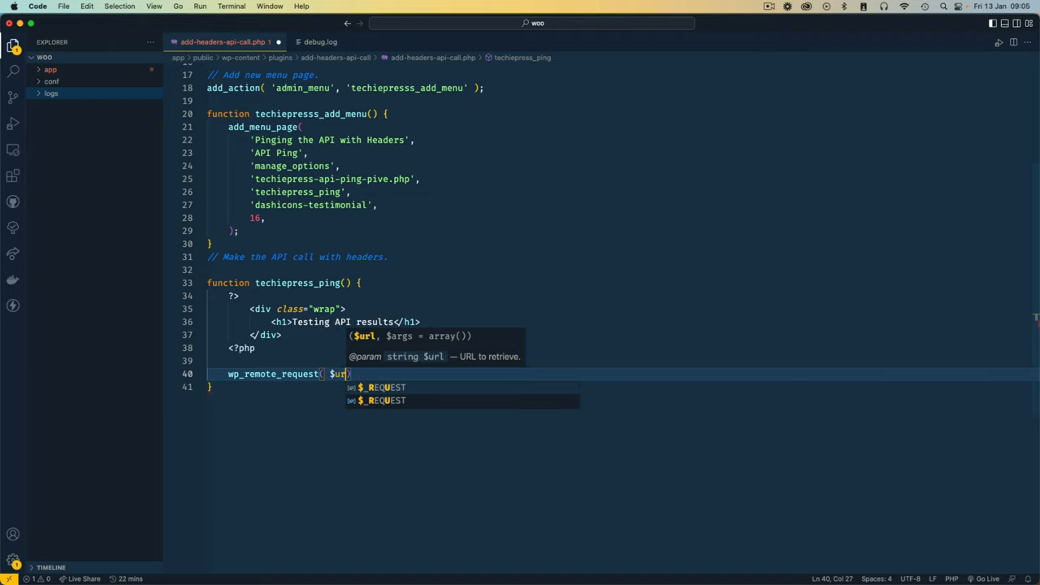
text(,)
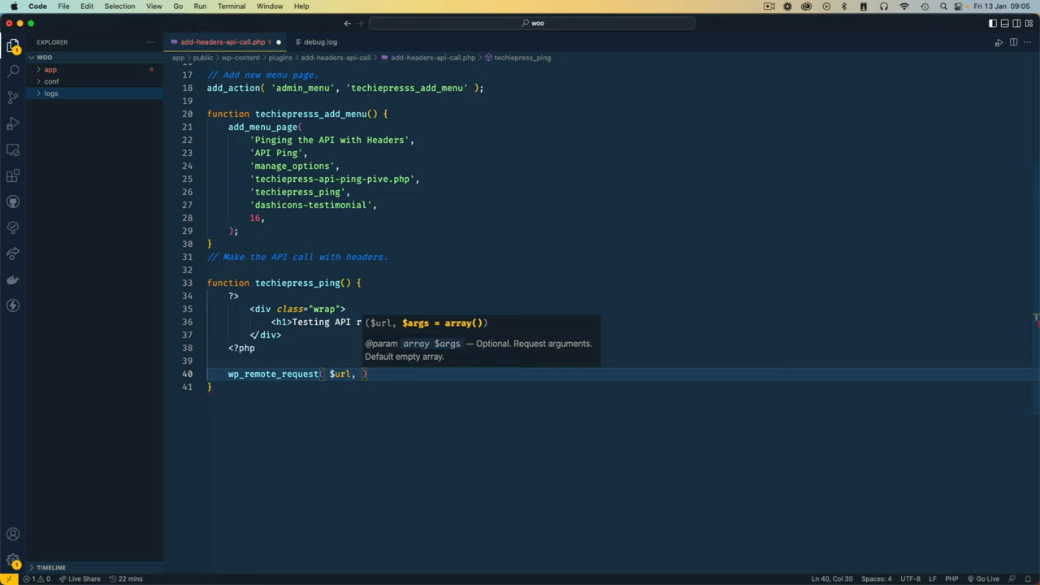
text(arr)
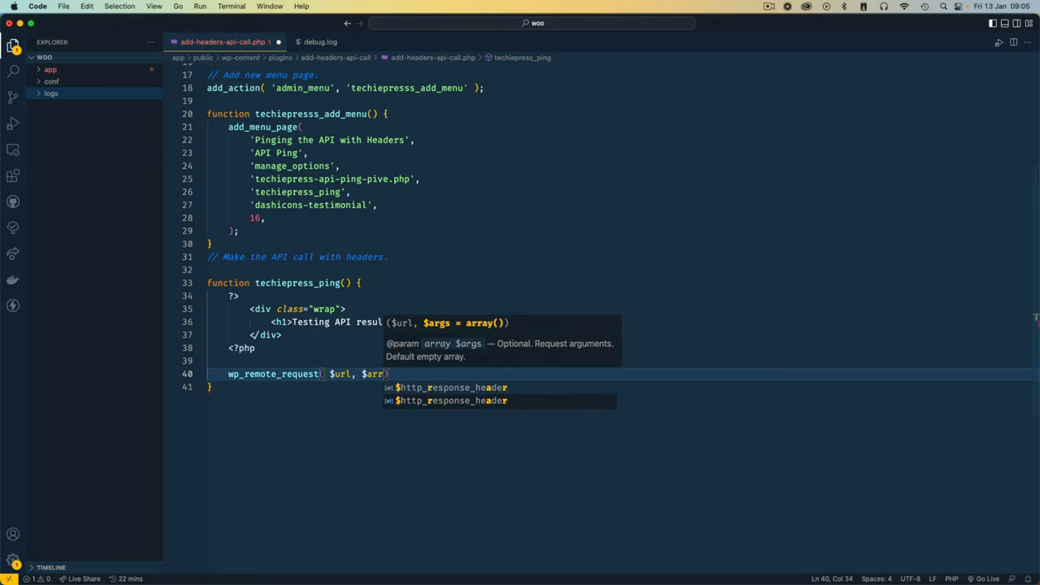
text(s)
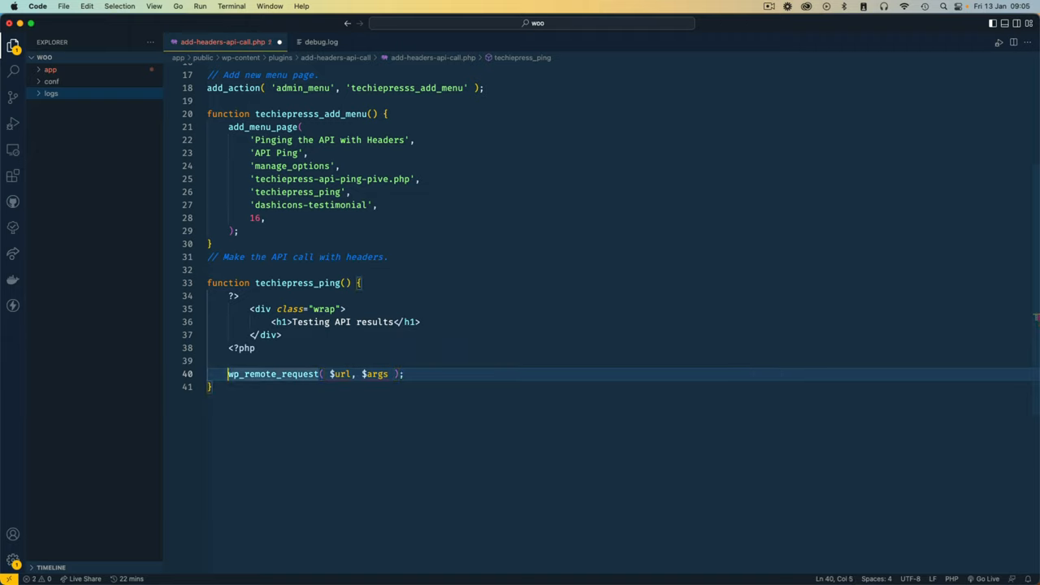
text($ping_)
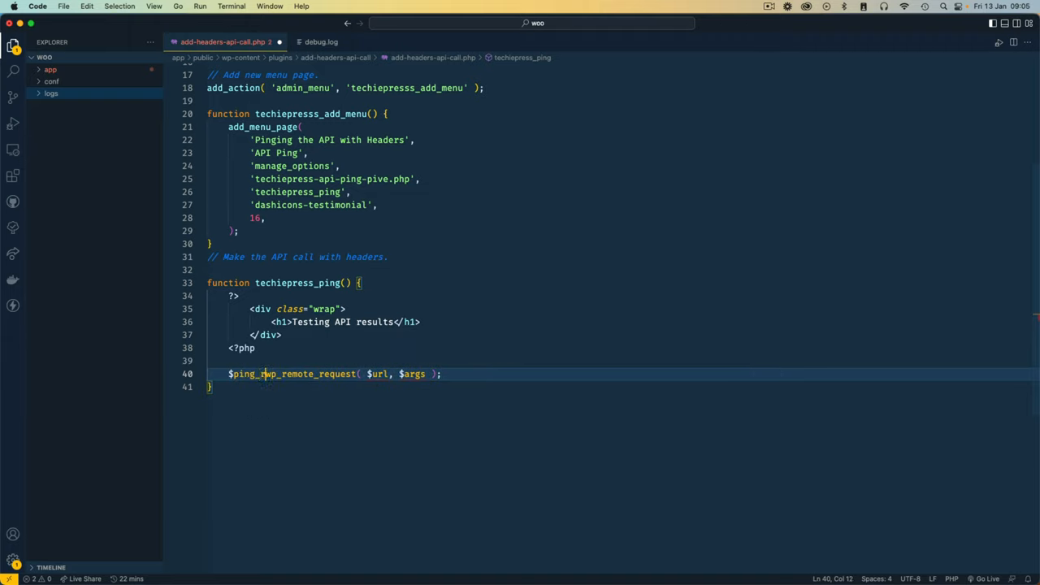
text(results =)
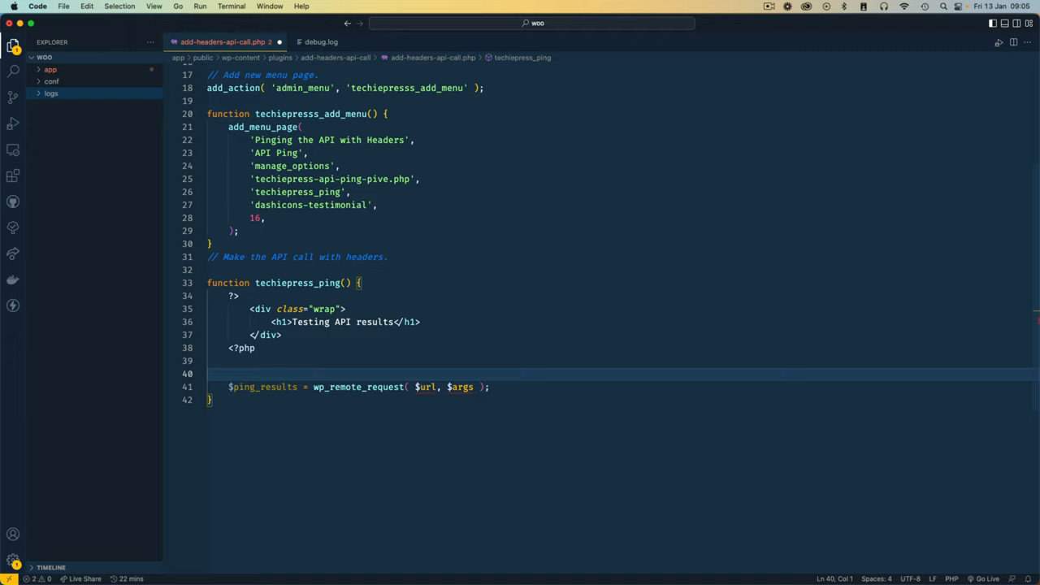
text($ul)
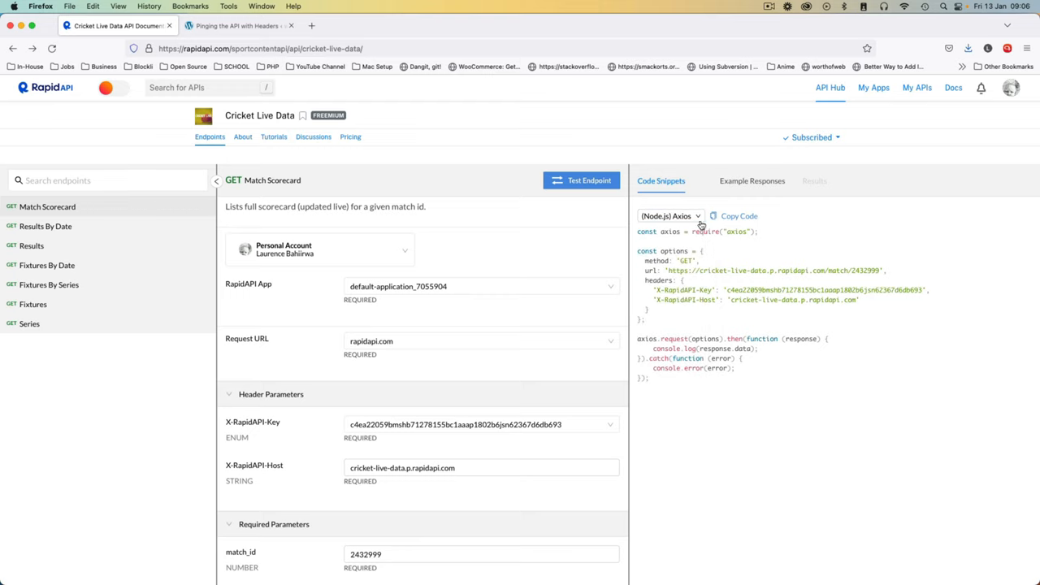
Step: Copy the Cricket Live Data Series request URL from RapidAPI's PHP cURL snippet
click(669, 215)
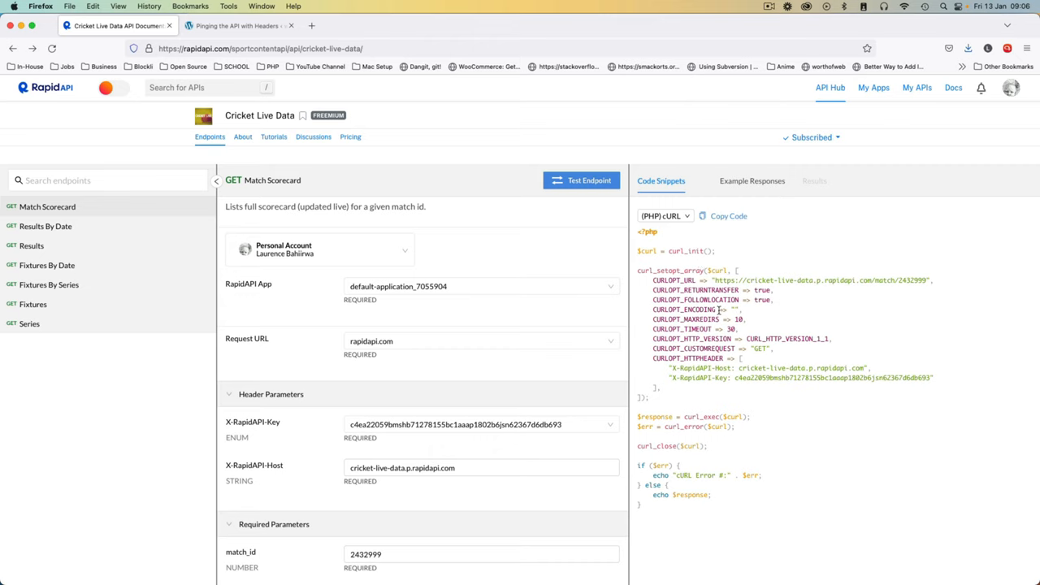
mouse_move(704, 307)
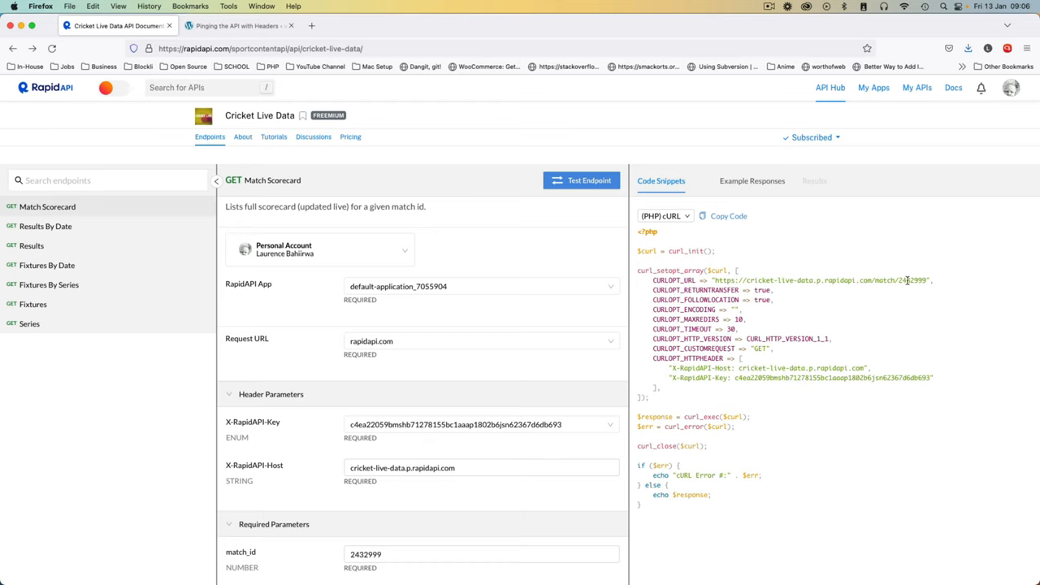
double_click(912, 279)
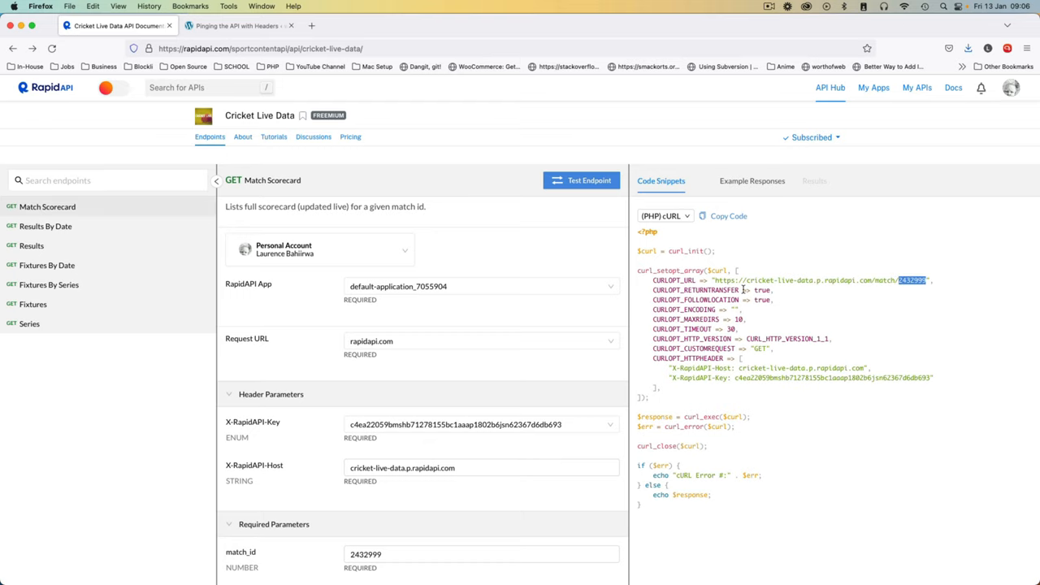
click(30, 323)
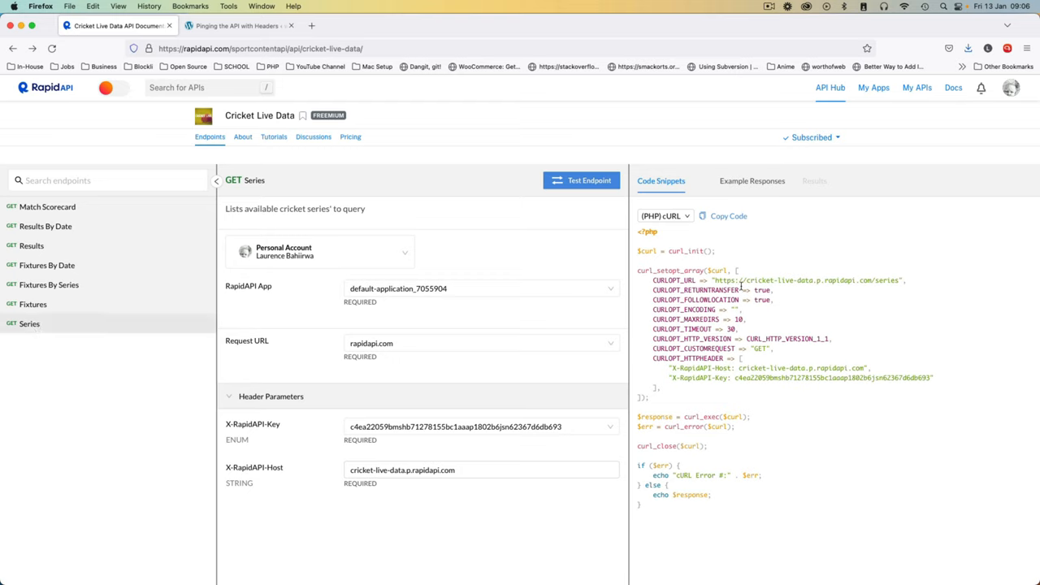
drag(716, 281, 900, 280)
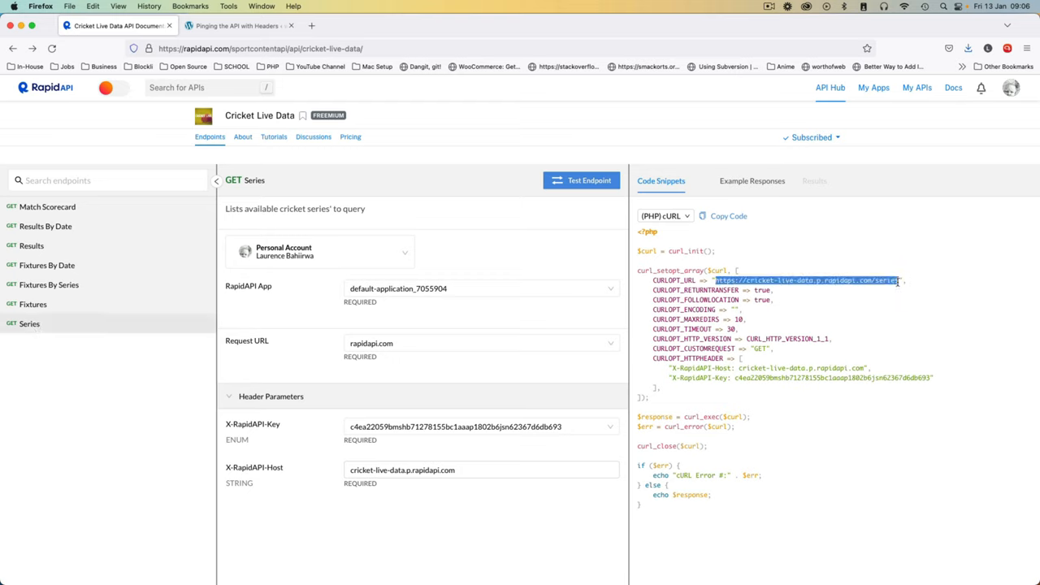
key(cmd+tab)
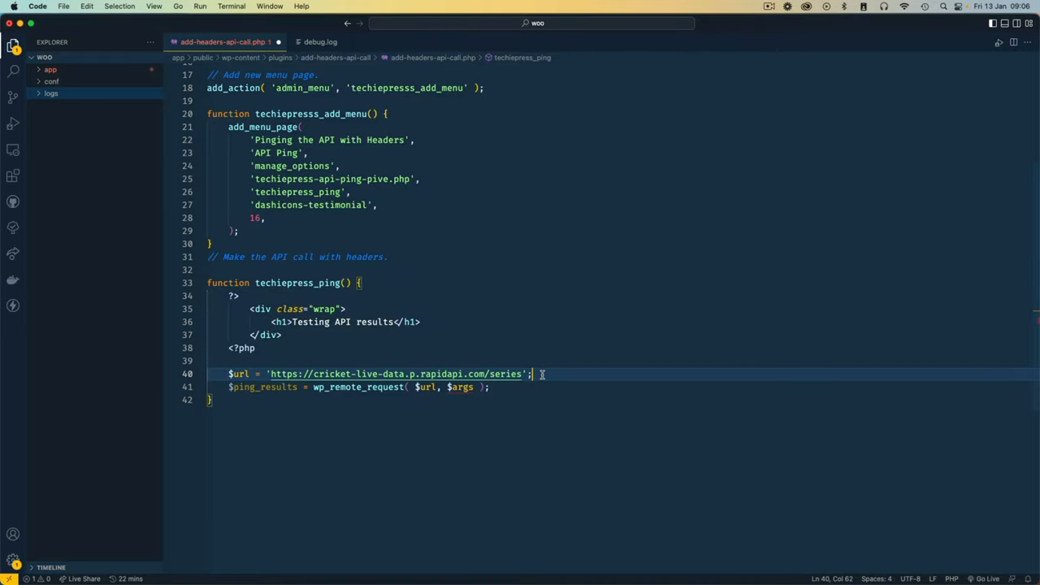
Step: Create an empty $args array above the wp_remote_request call
text($args =)
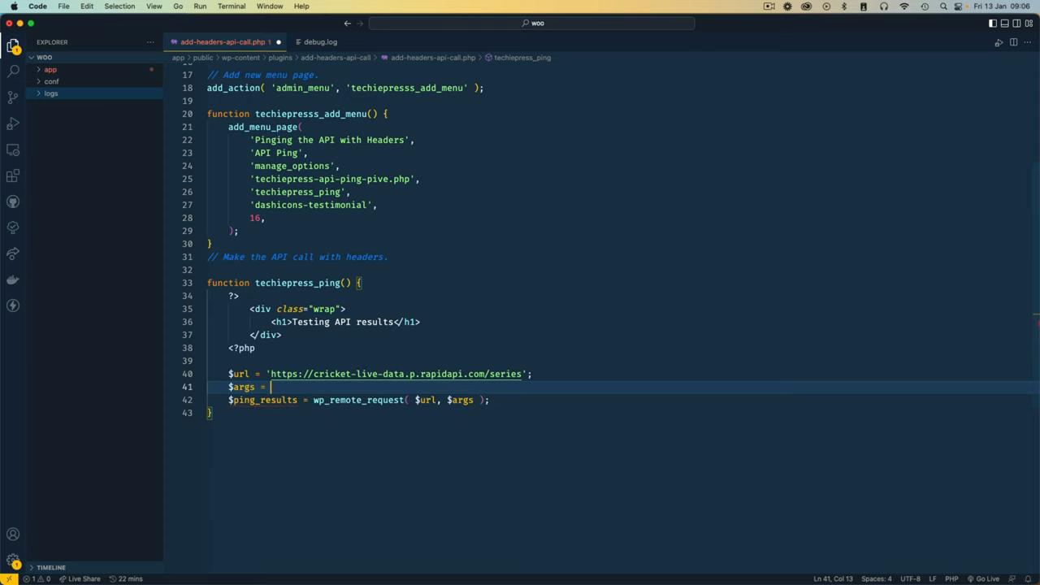
text([])
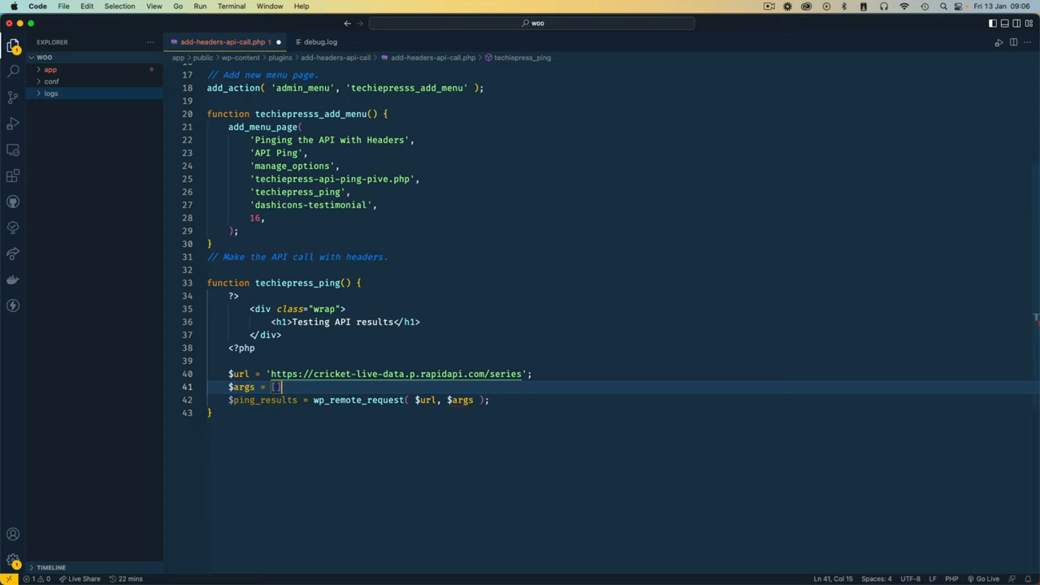
text(array();)
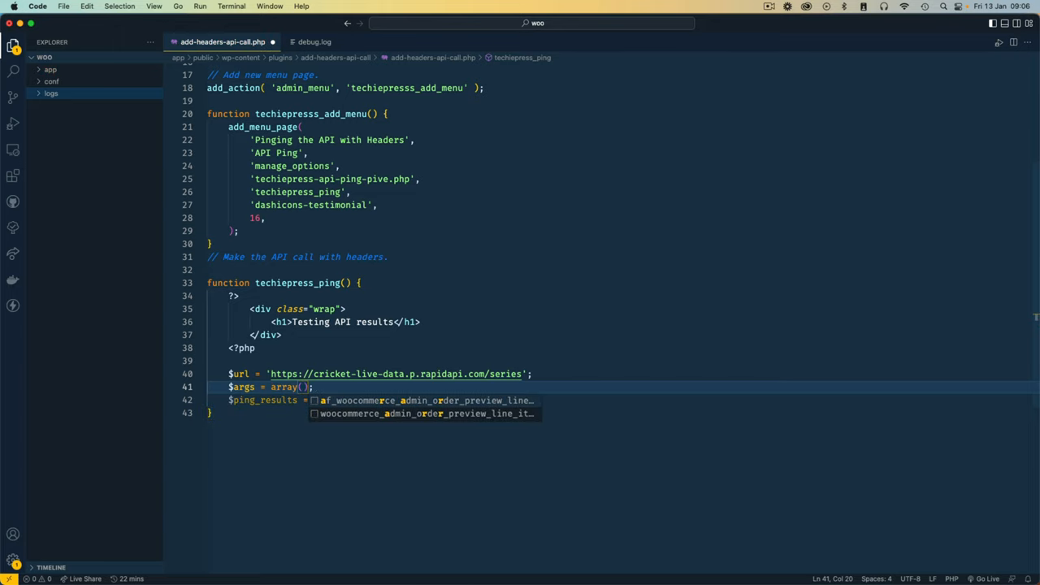
text(wp_remote_request( $url, $args );)
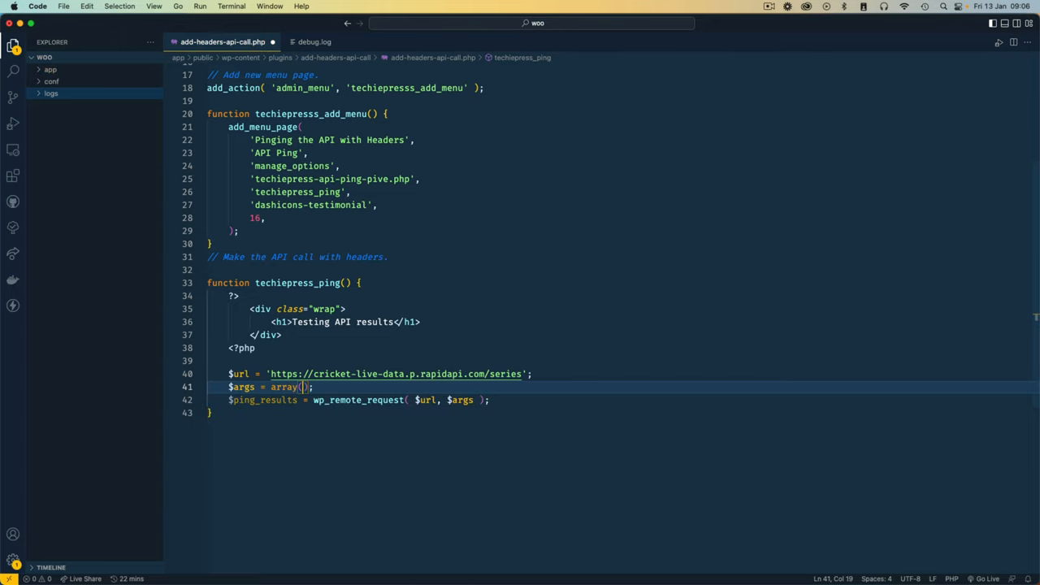
key(enter)
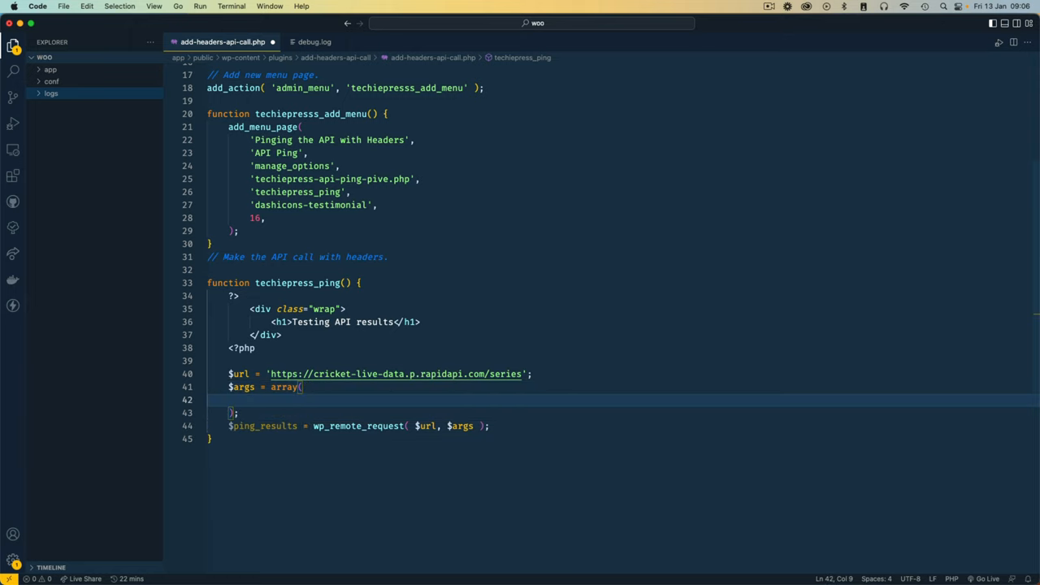
Step: Fill $args with 'method' => 'GET' plus empty 'headers' and 'body' arrays
text('method)
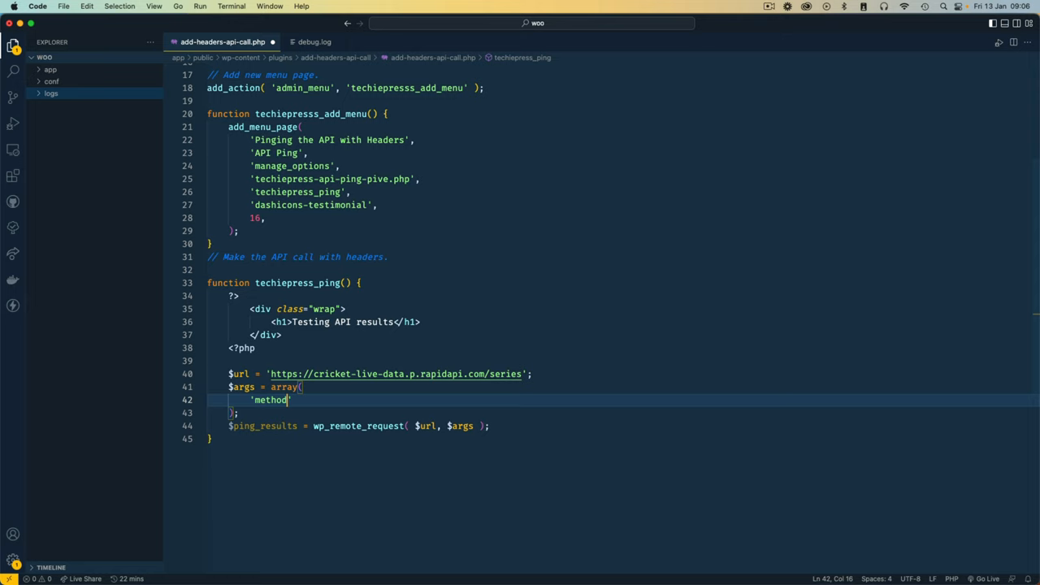
text(=>)
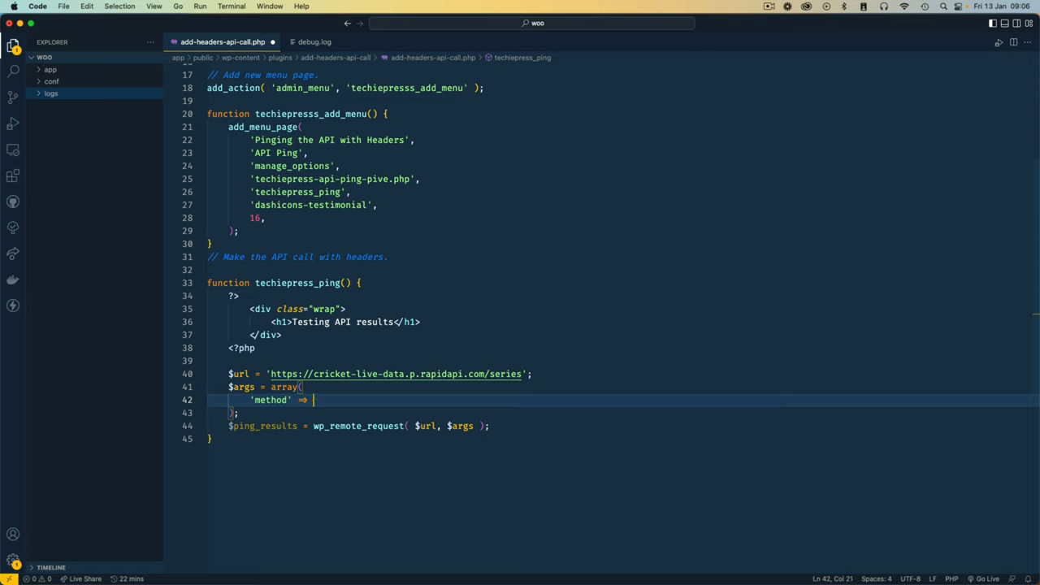
text(')
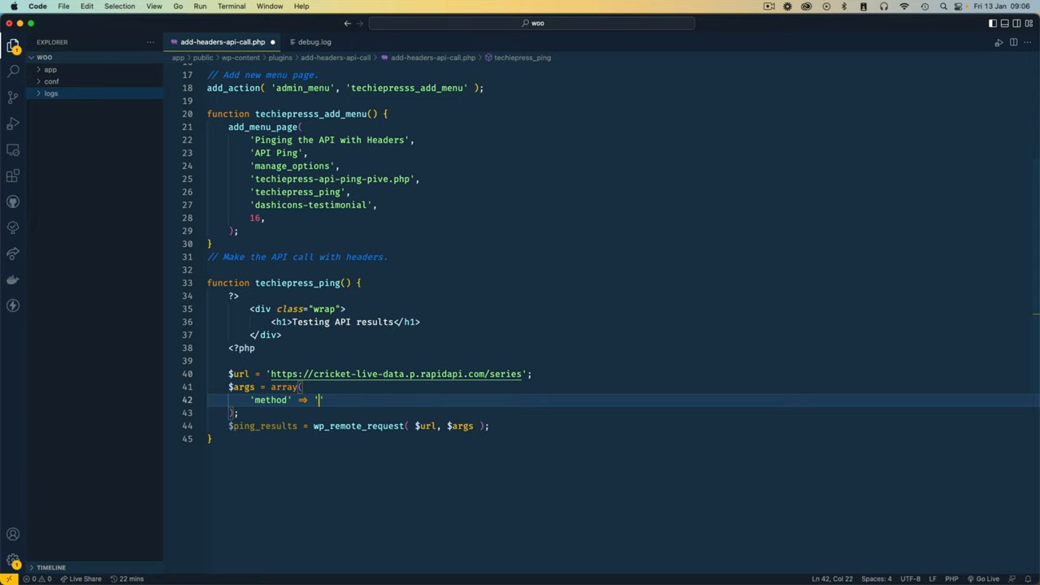
text(GET',)
text('header)
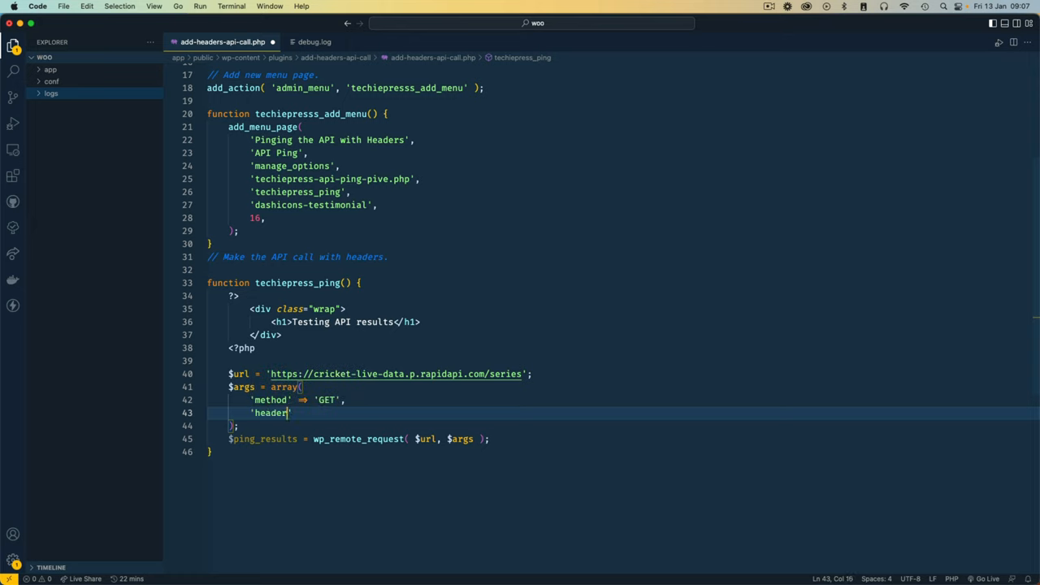
text(=)
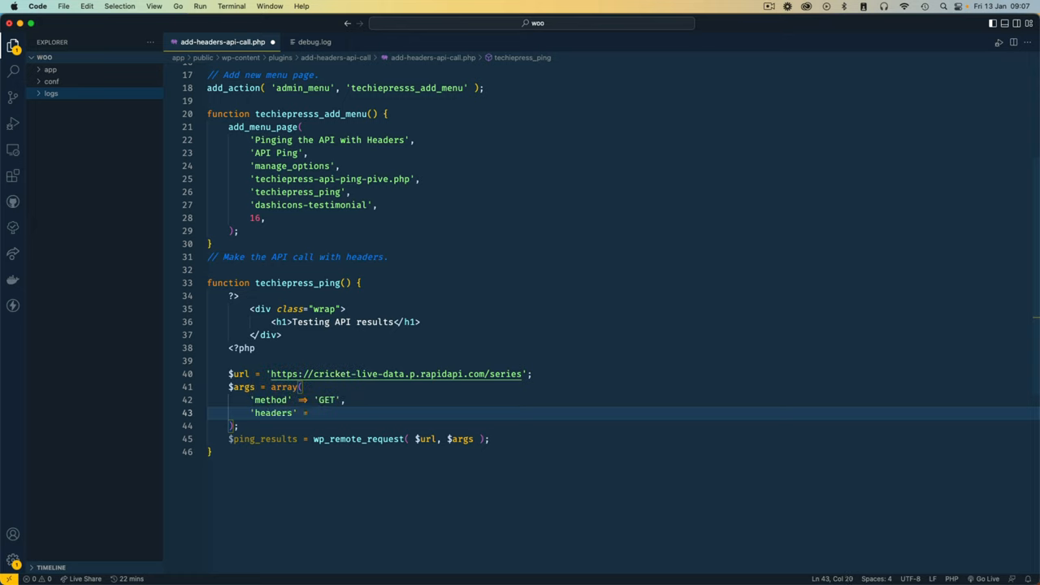
text(>)
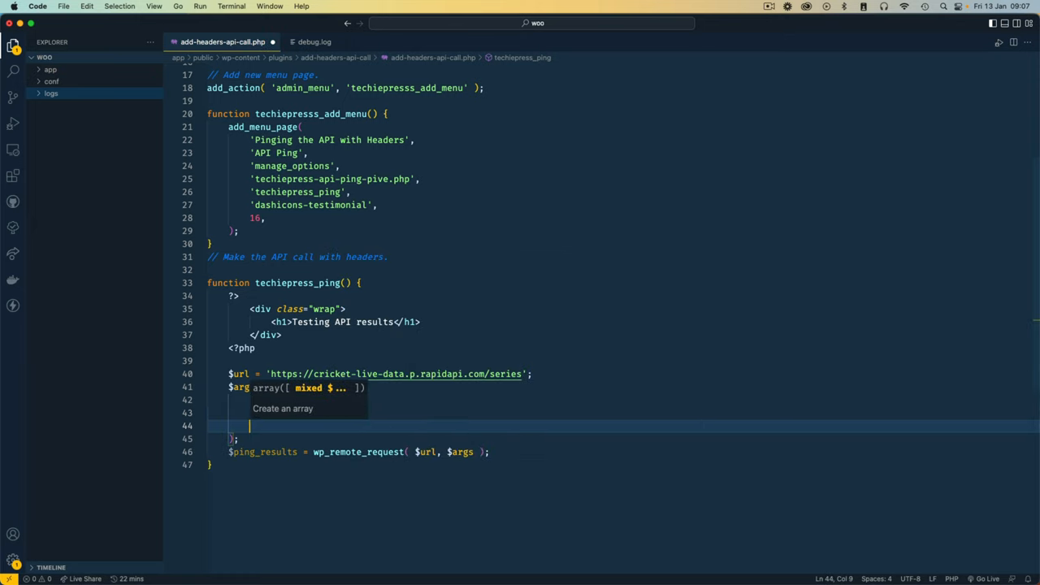
text(body =>)
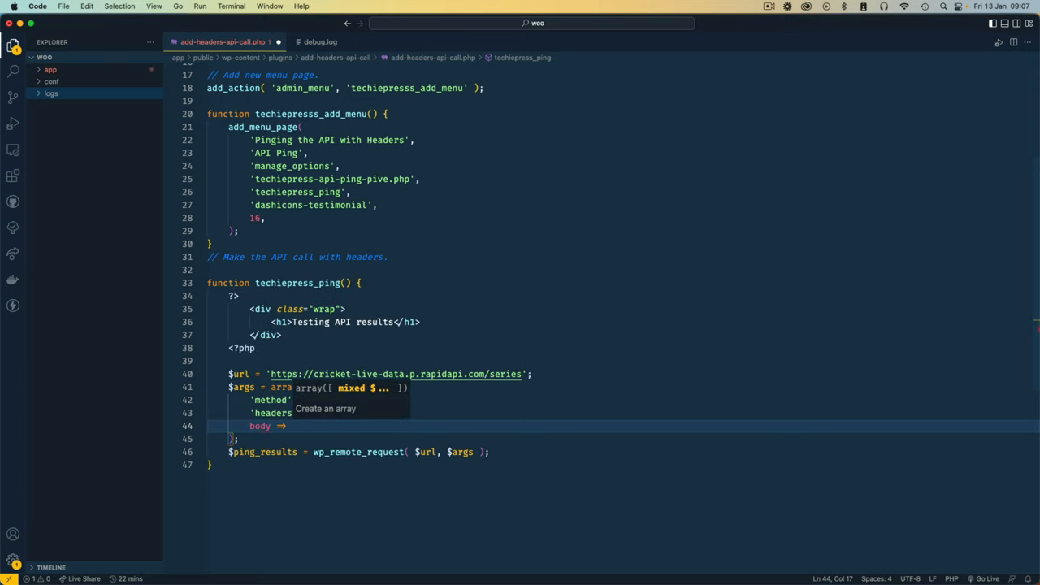
text(array(),)
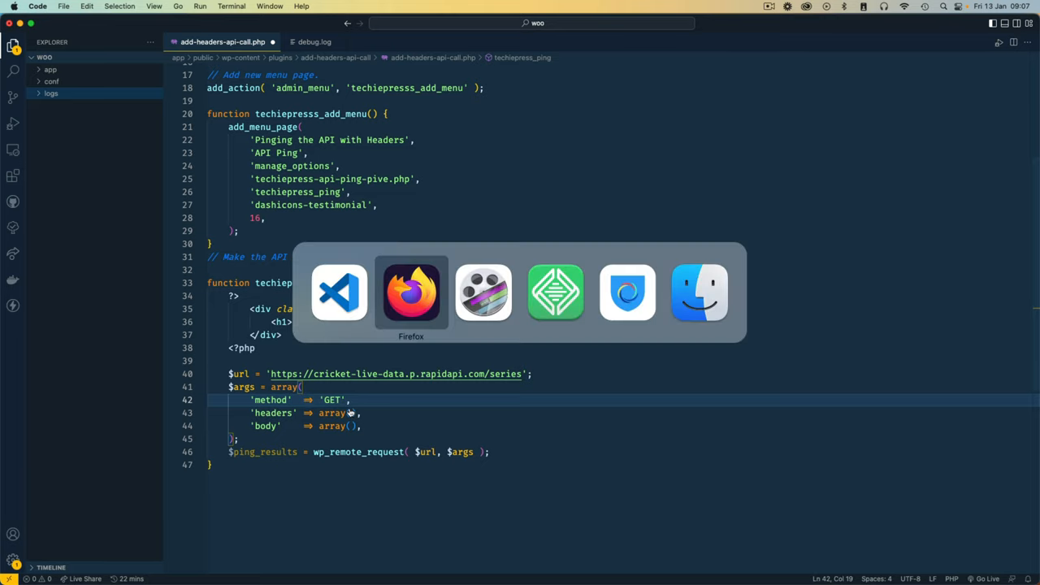
Step: Copy the X-RapidAPI-Host and X-RapidAPI-Key lines from the PHP cURL snippet
click(411, 293)
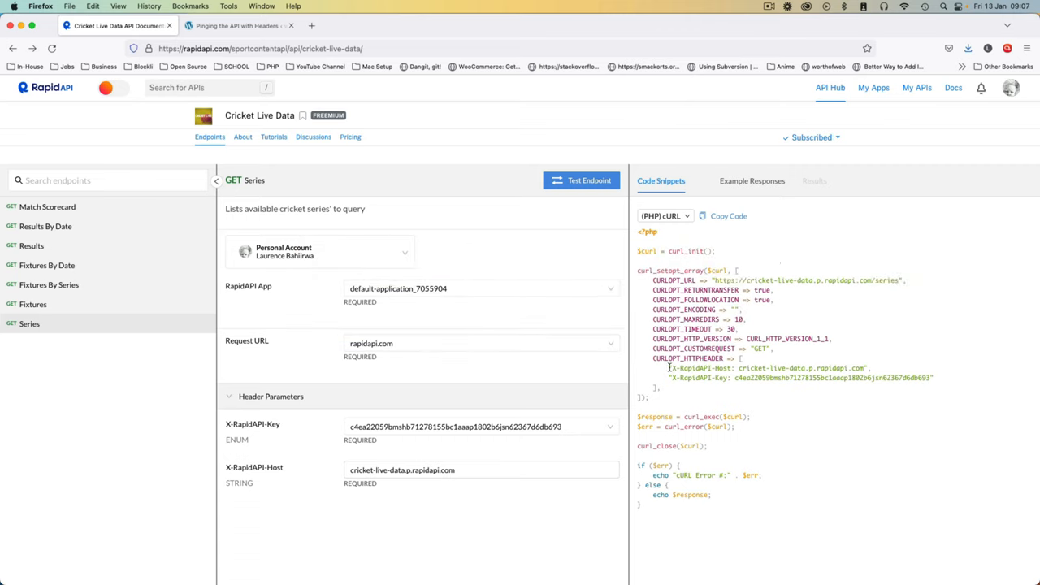
drag(671, 368, 935, 378)
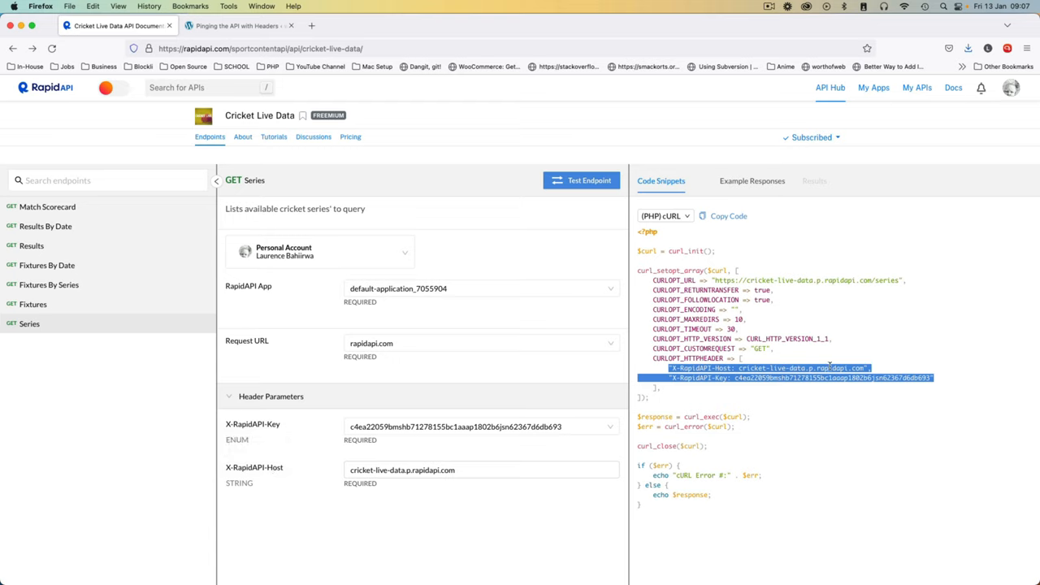
key(cmd+tab)
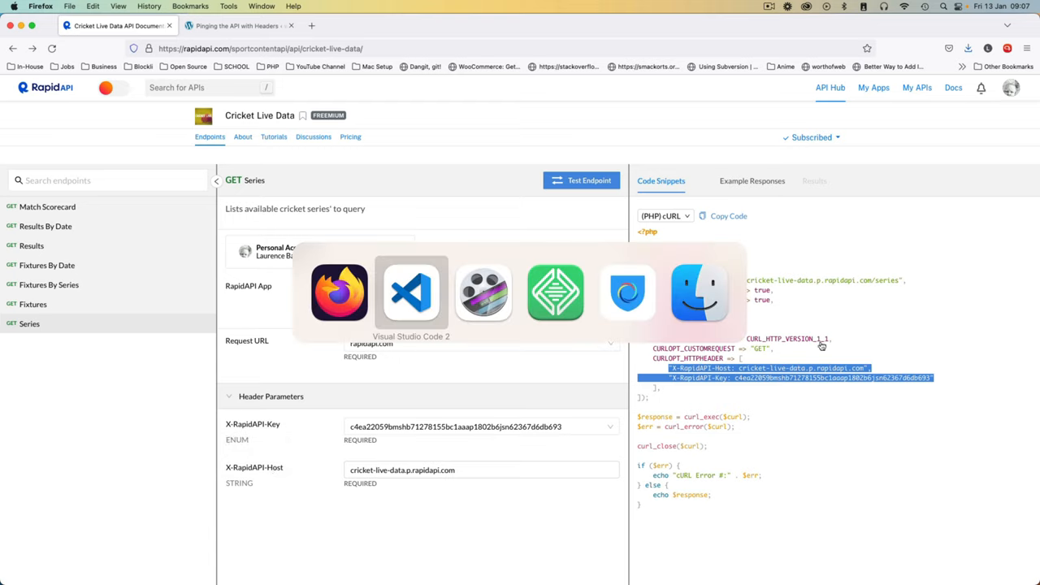
Step: Add the RapidAPI host and key headers, var_dump $ping_results inside pre tags, and save
click(411, 293)
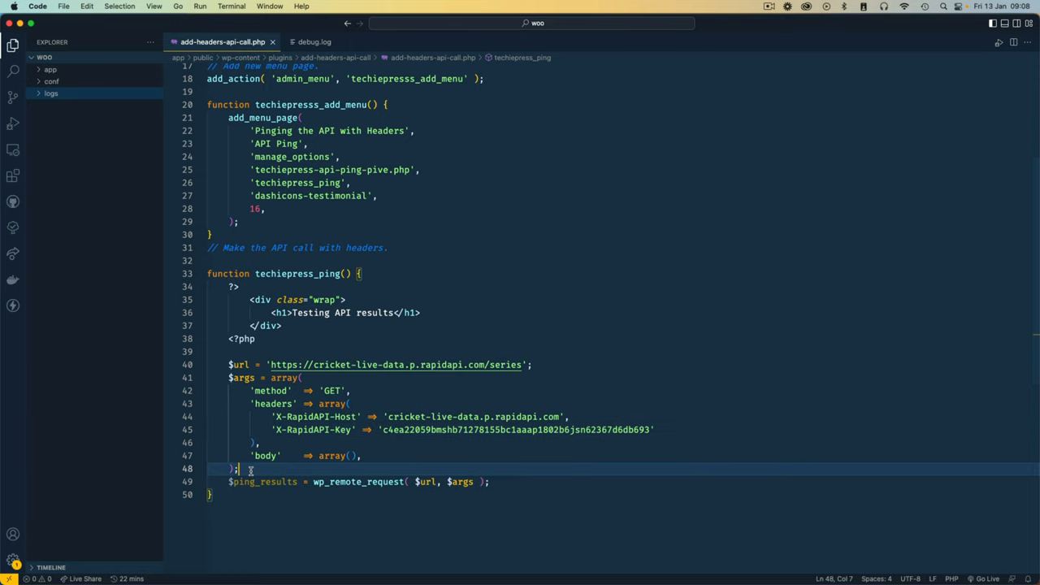
key(enter)
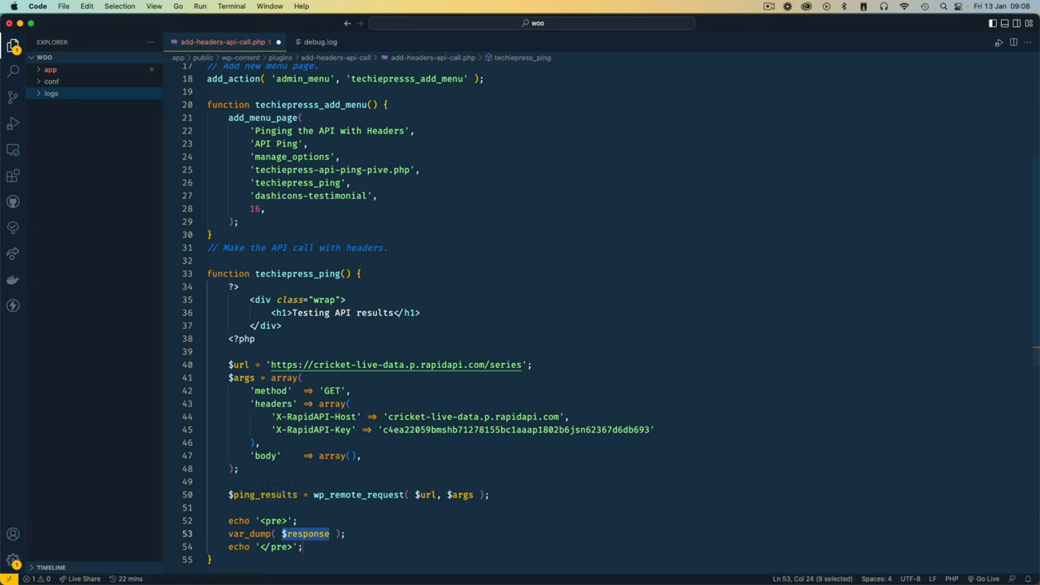
scroll(down, 3)
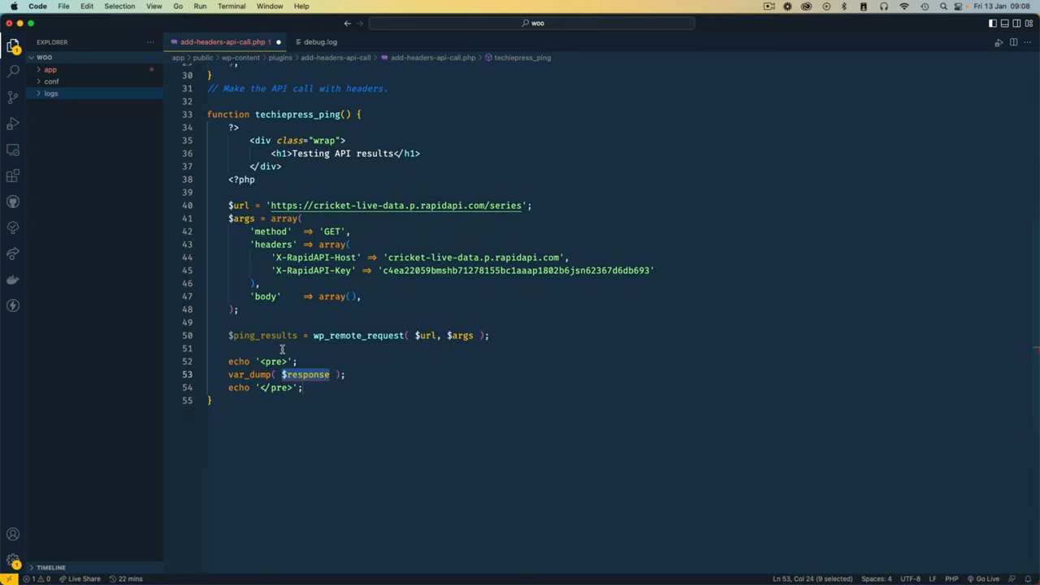
double_click(262, 335)
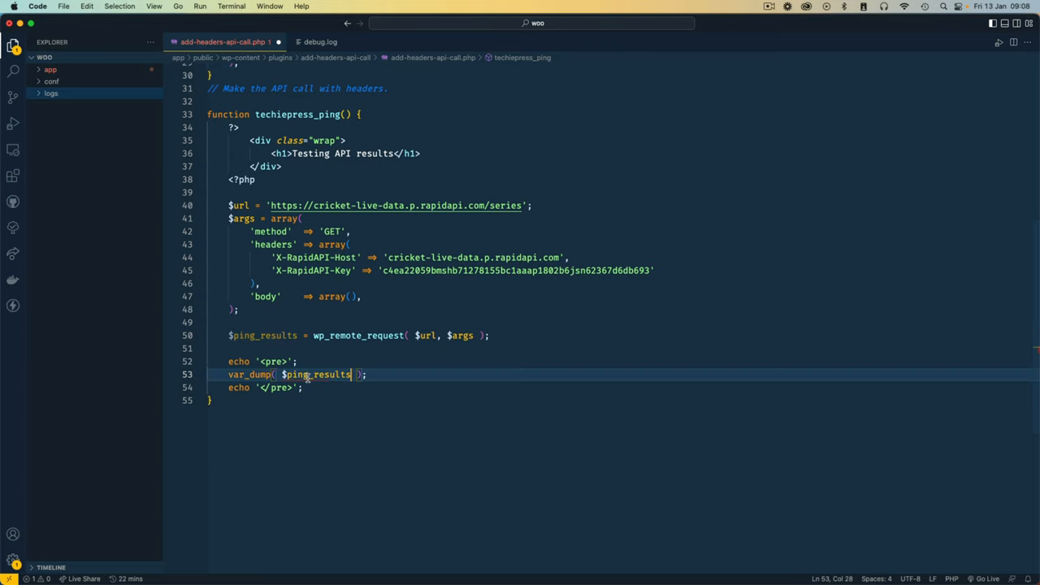
key(cmd+s)
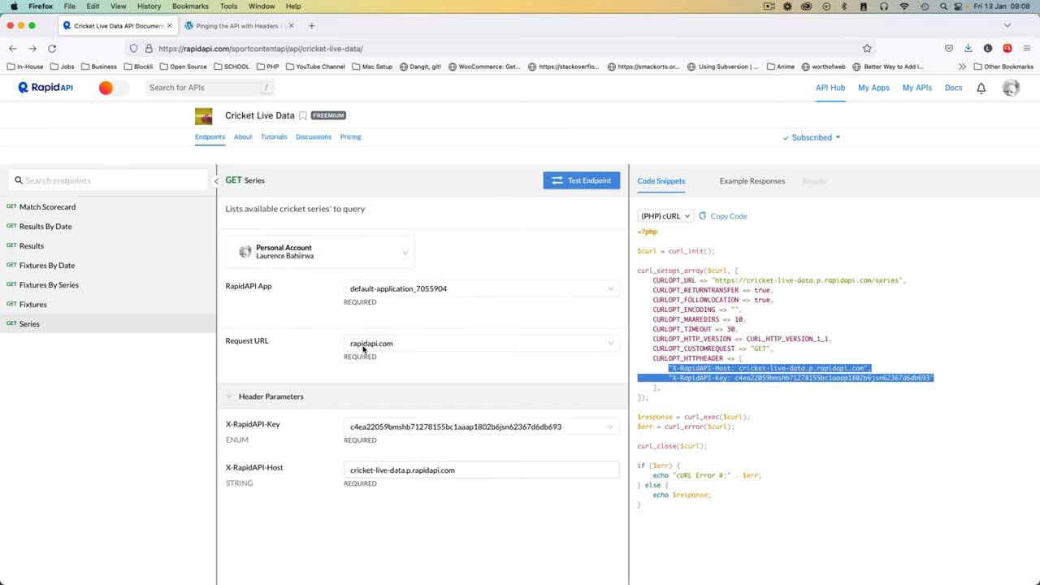
mouse_move(589, 181)
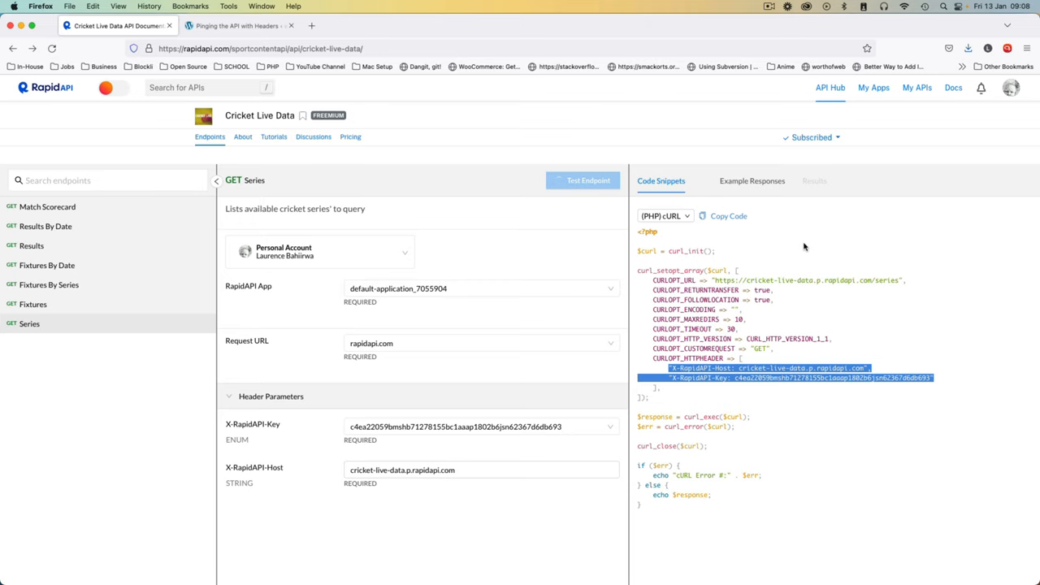
Step: Switch to the 'Pinging the API with Headers' WordPress tab
click(236, 25)
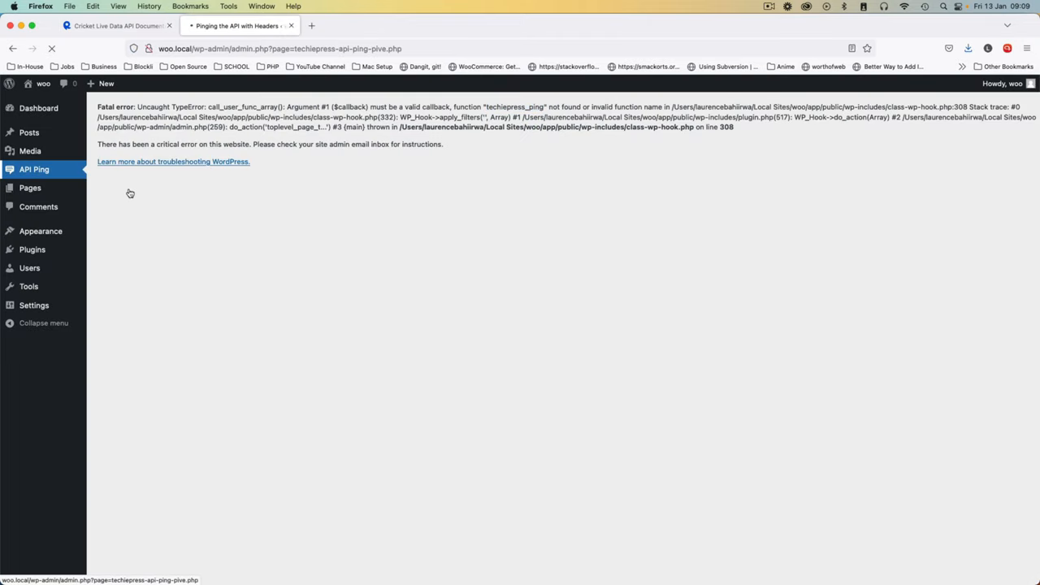
Step: Reload the API Ping page to see the 200 OK Series dump, then return to RapidAPI
click(51, 48)
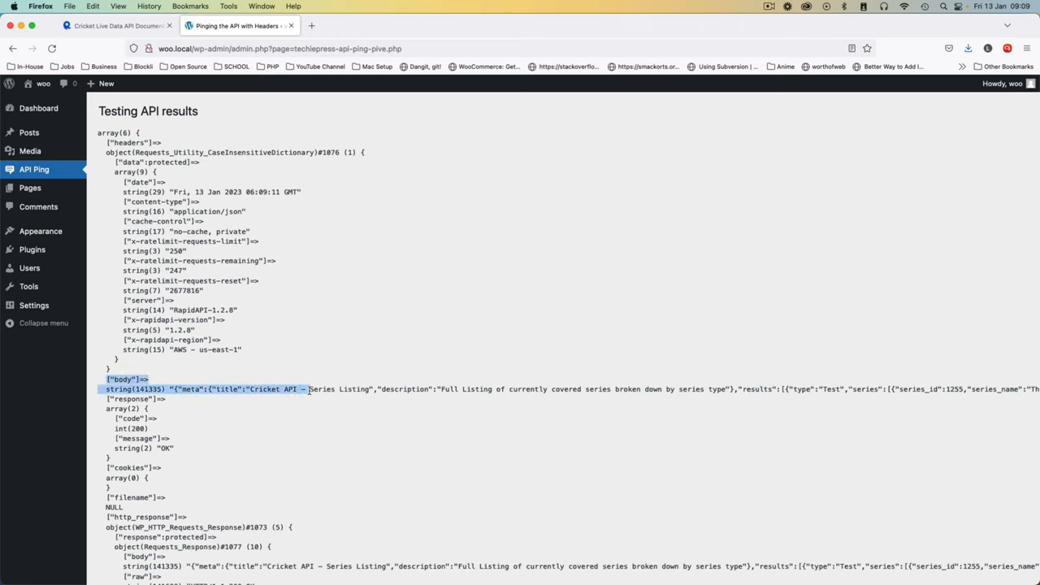
click(252, 451)
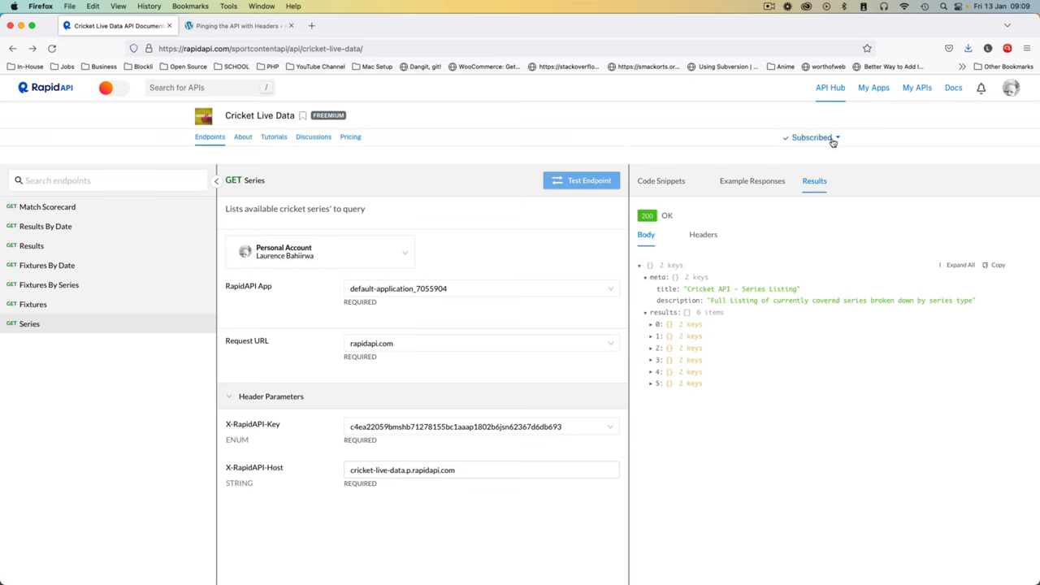
Step: Open Cricket Live Data's Pricing tab and scroll to the plan comparison showing Basic's 250 monthly requests
click(813, 136)
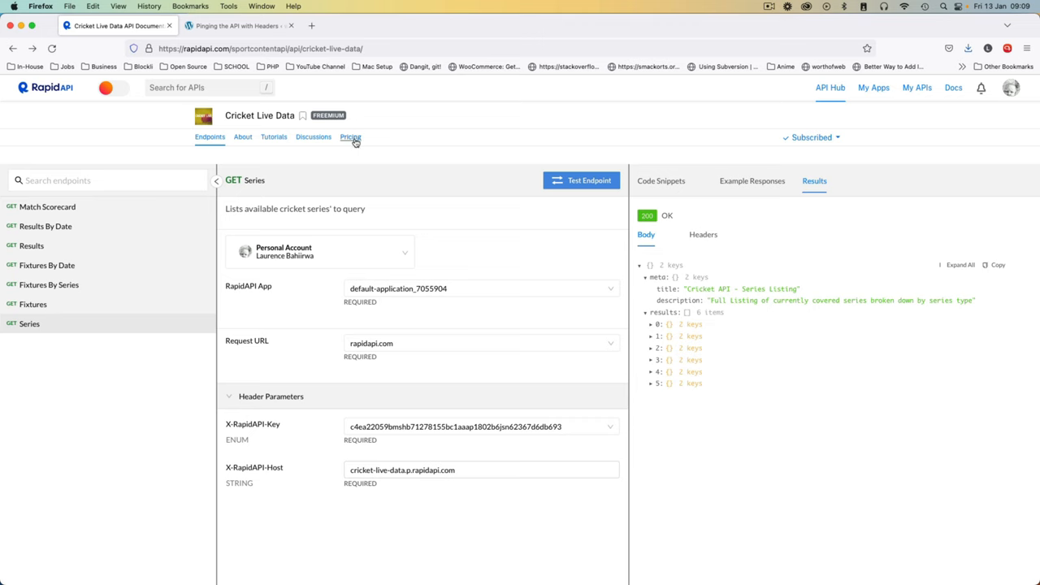
click(350, 137)
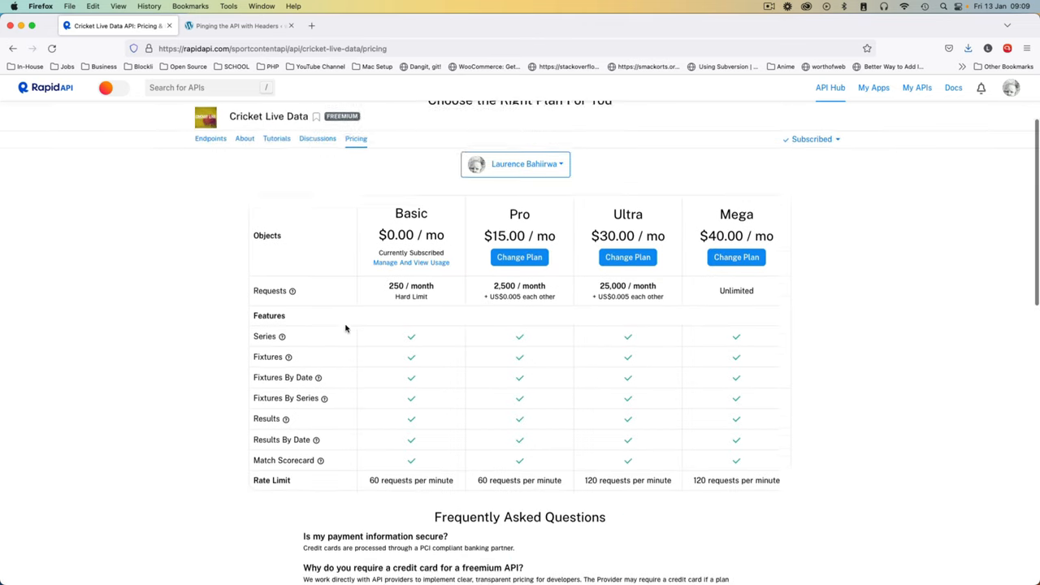
scroll(down, 3)
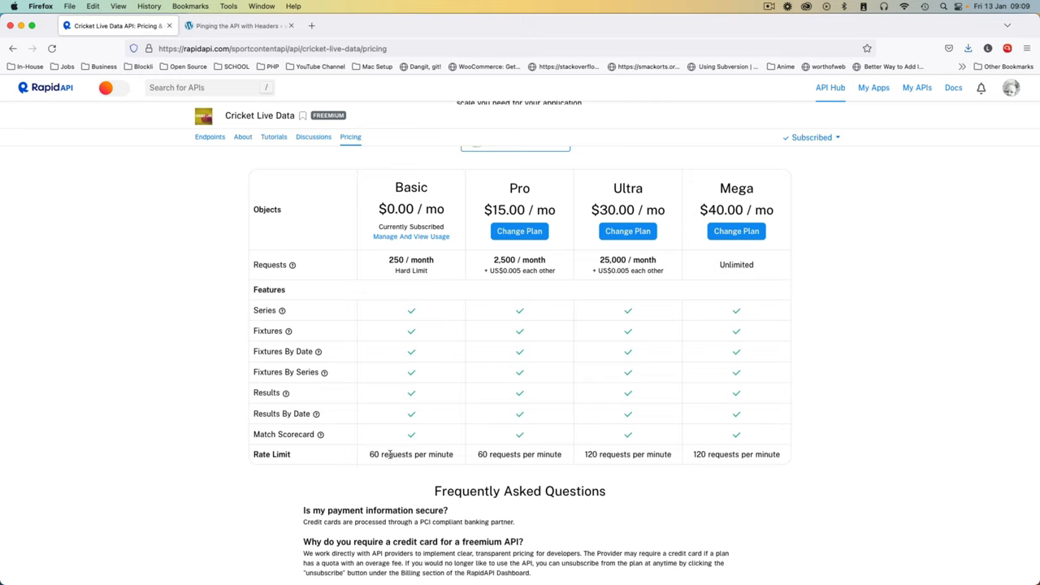
mouse_move(390, 454)
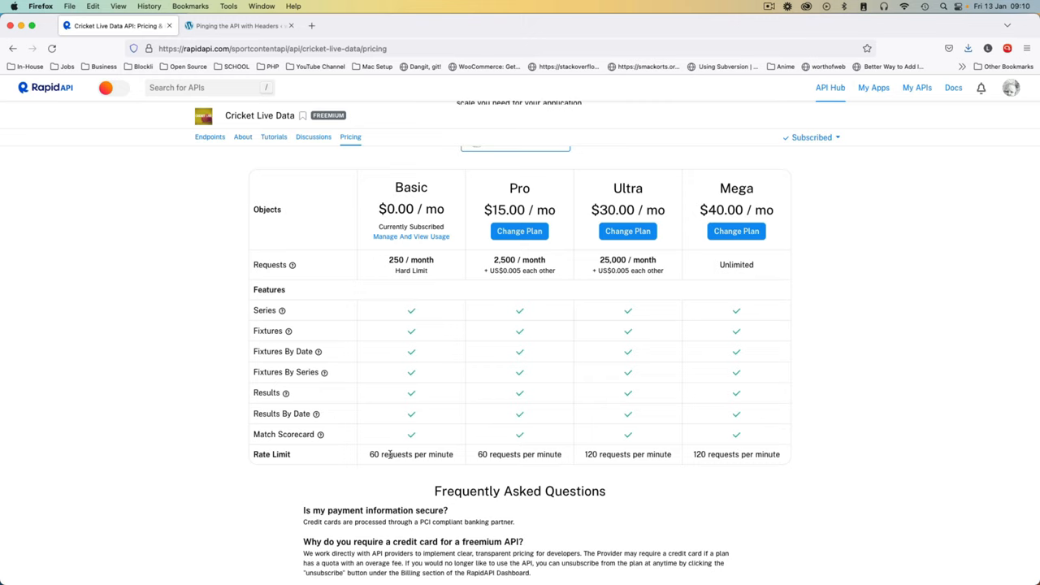
mouse_move(319, 16)
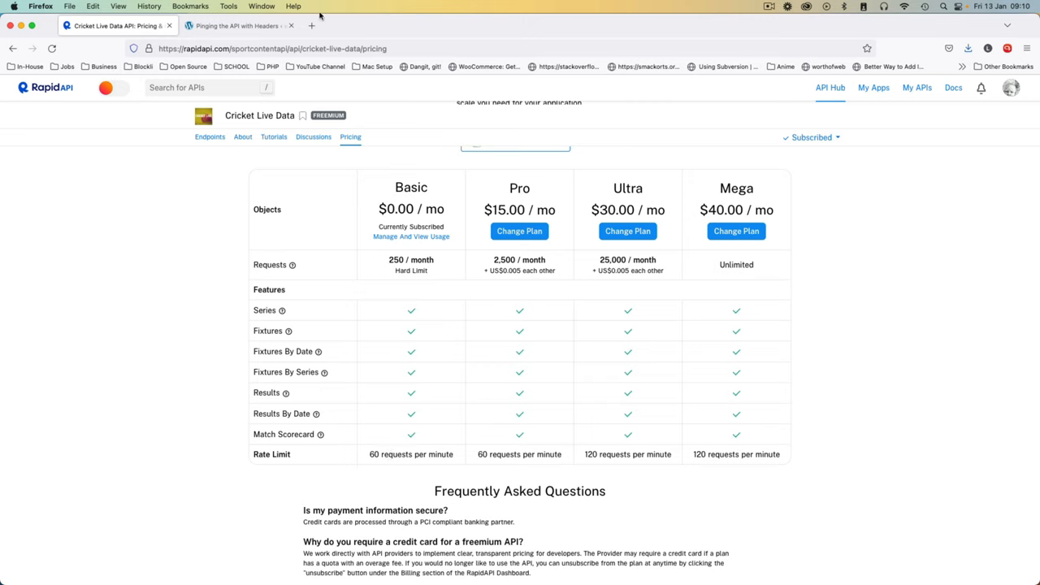